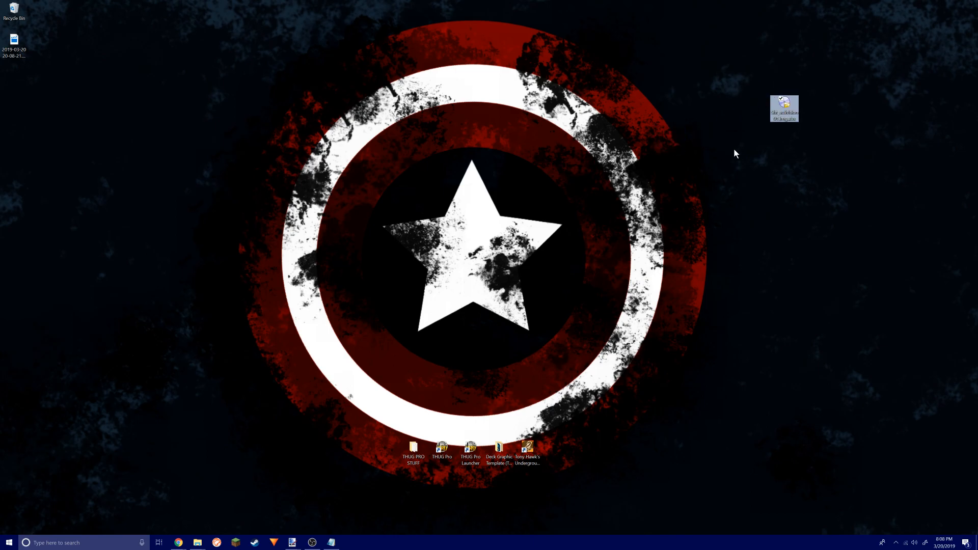
pyautogui.moveTo(595, 228)
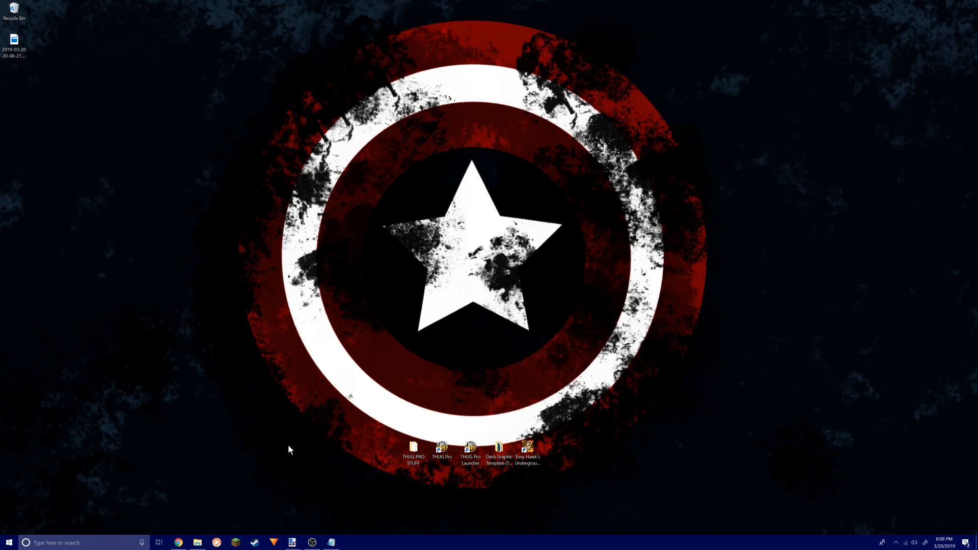
pyautogui.moveTo(245, 217)
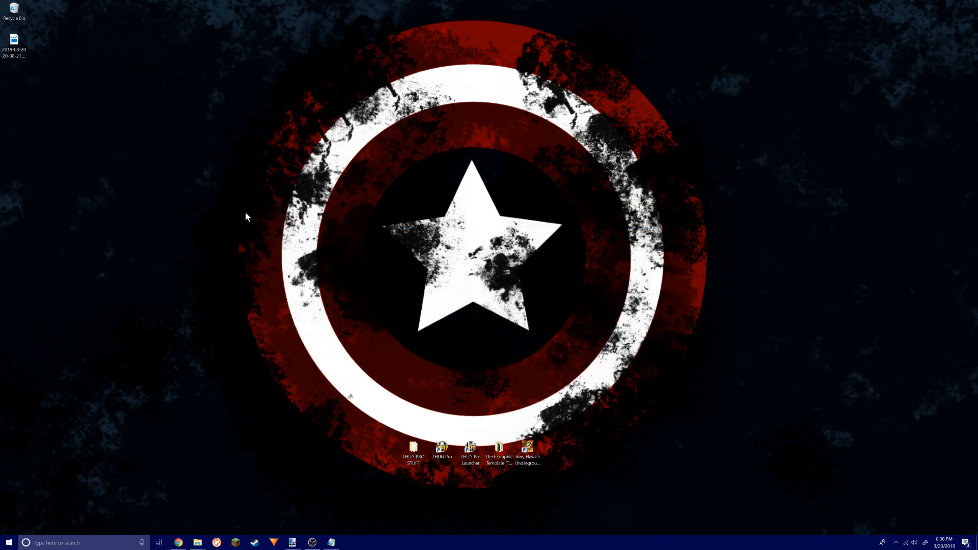
pyautogui.moveTo(330, 265)
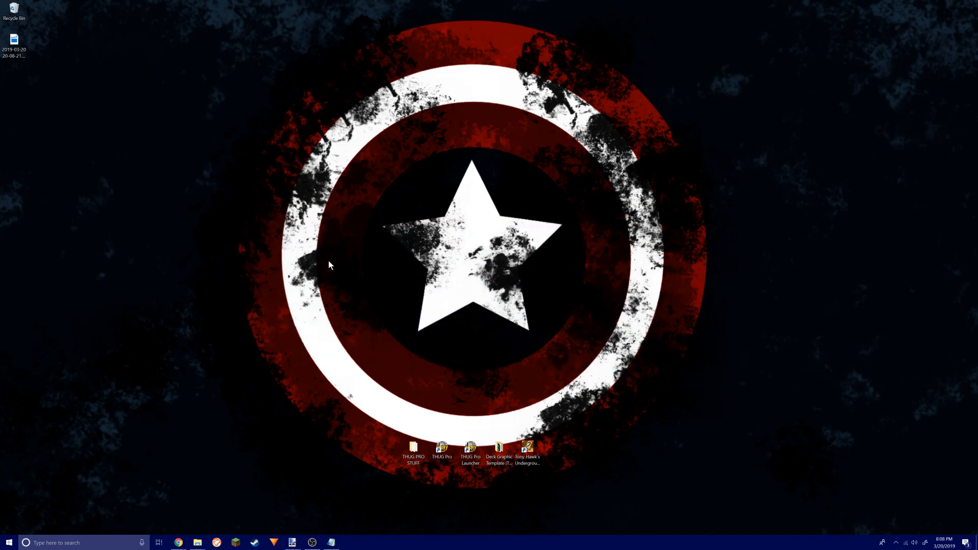
pyautogui.moveTo(210, 538)
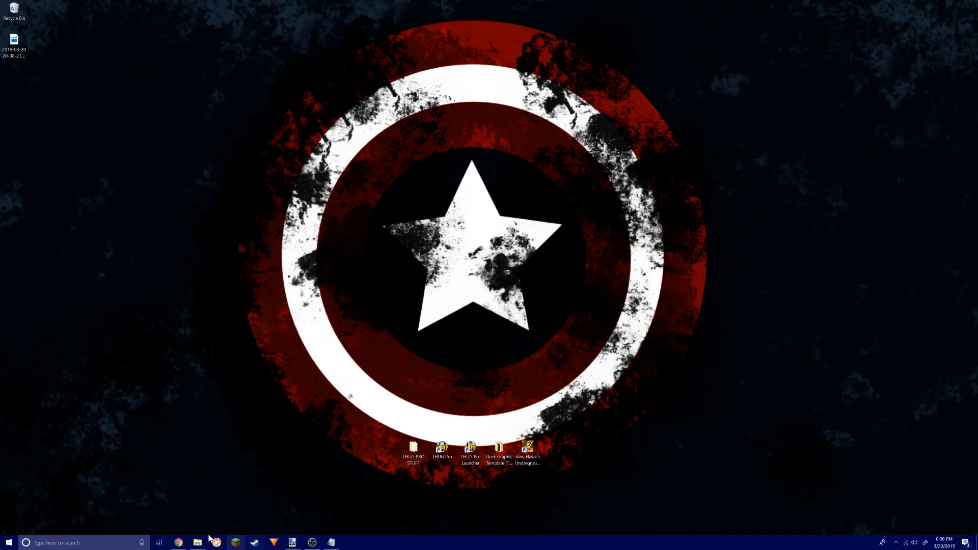
# Bring up the deck design tutorial page and select the word TGA2IMG.
pyautogui.click(178, 542)
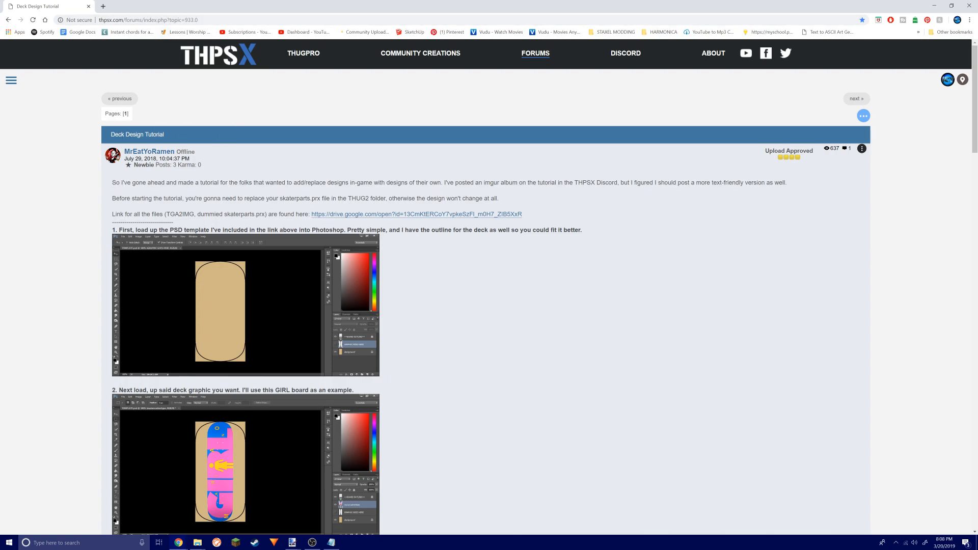
pyautogui.doubleClick(180, 214)
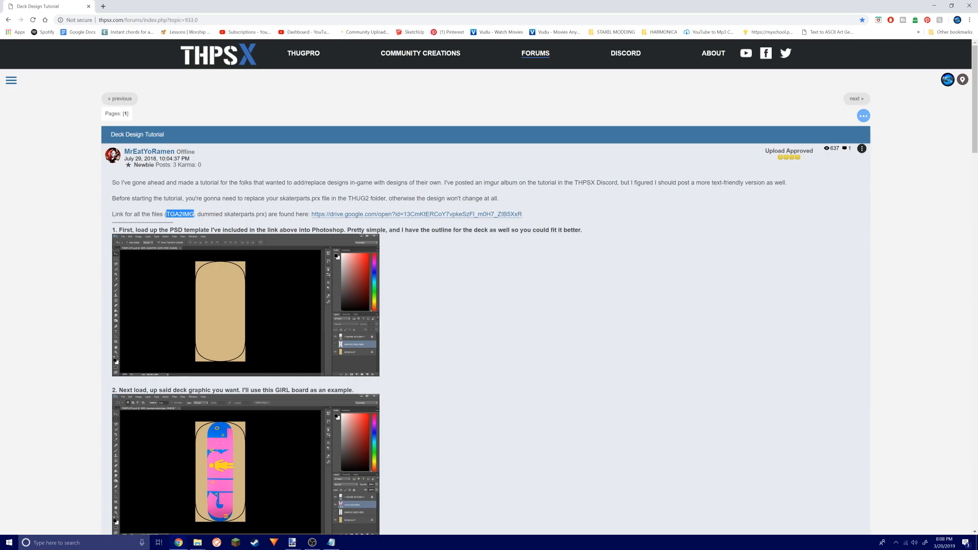
pyautogui.moveTo(183, 226)
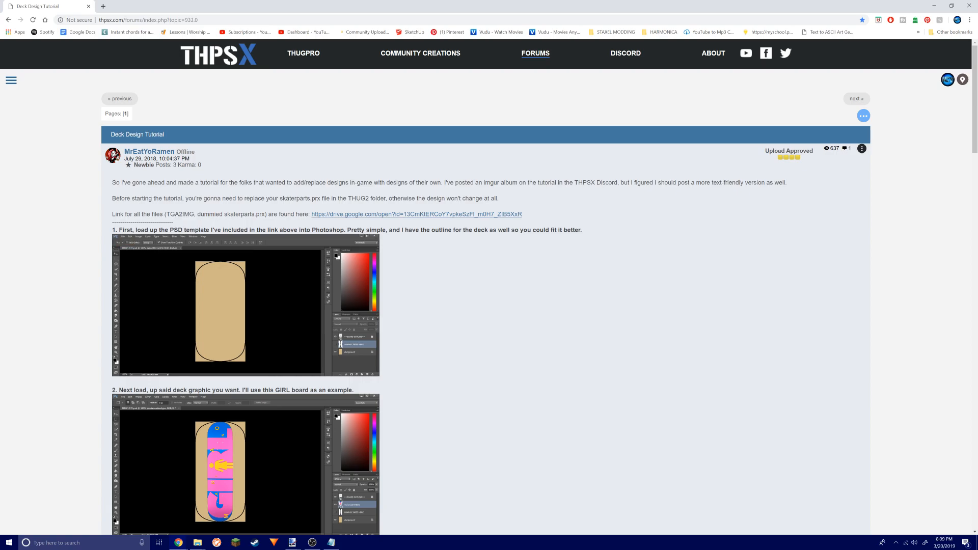
pyautogui.doubleClick(226, 213)
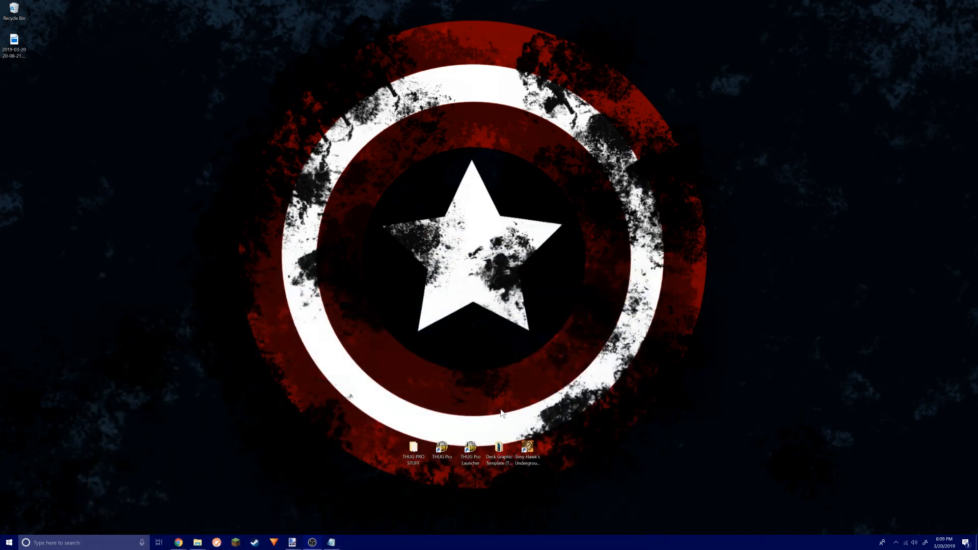
# Open the Deck Graphic Template's Backup folder, then browse and close the game's pre folder.
pyautogui.doubleClick(498, 449)
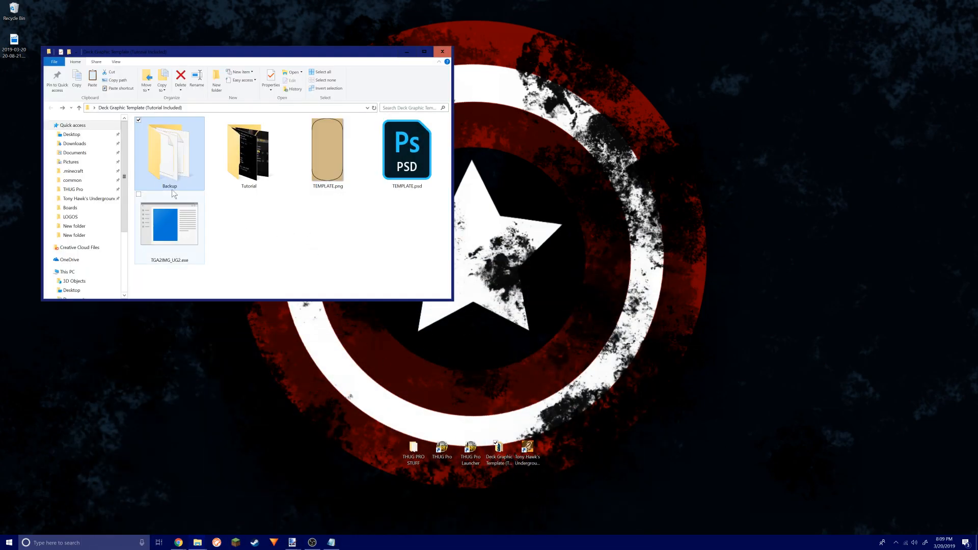
pyautogui.doubleClick(169, 146)
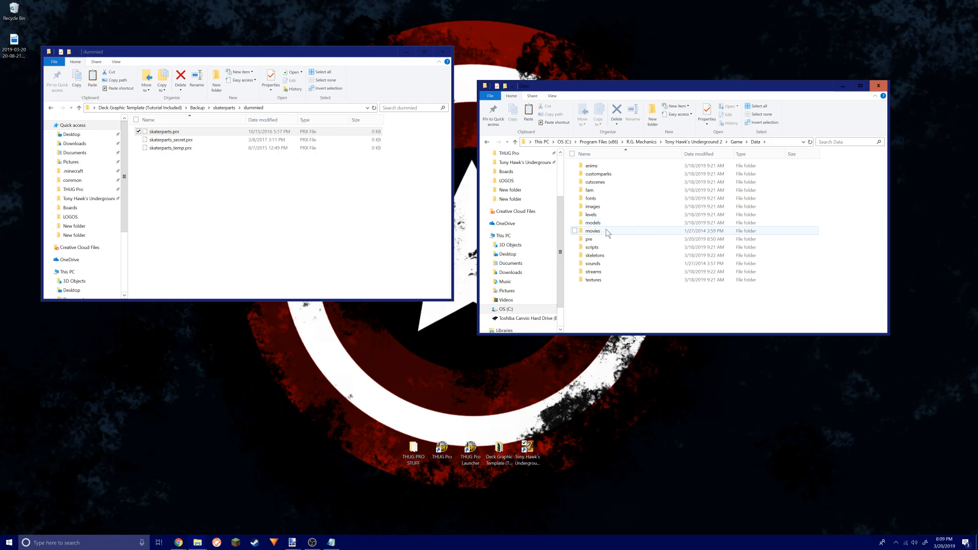
pyautogui.doubleClick(588, 239)
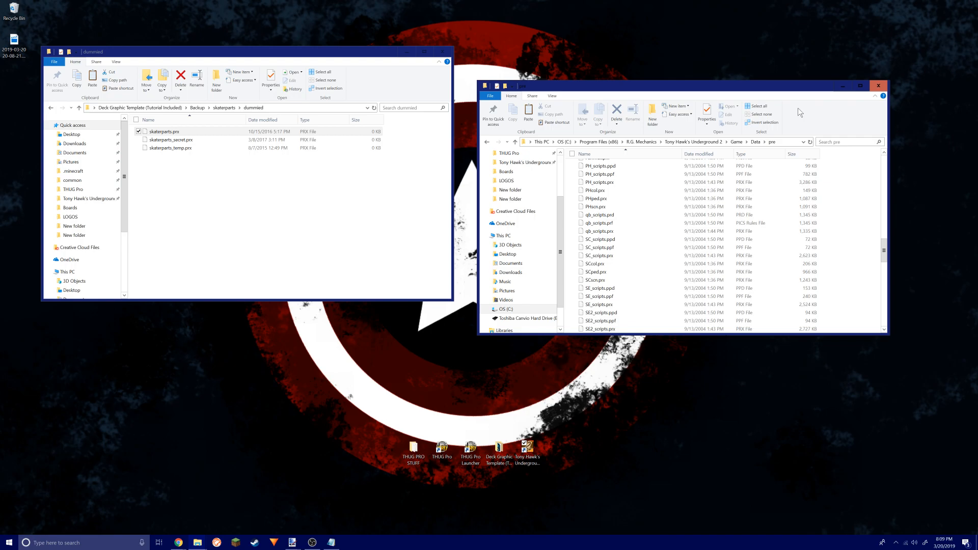
pyautogui.click(878, 86)
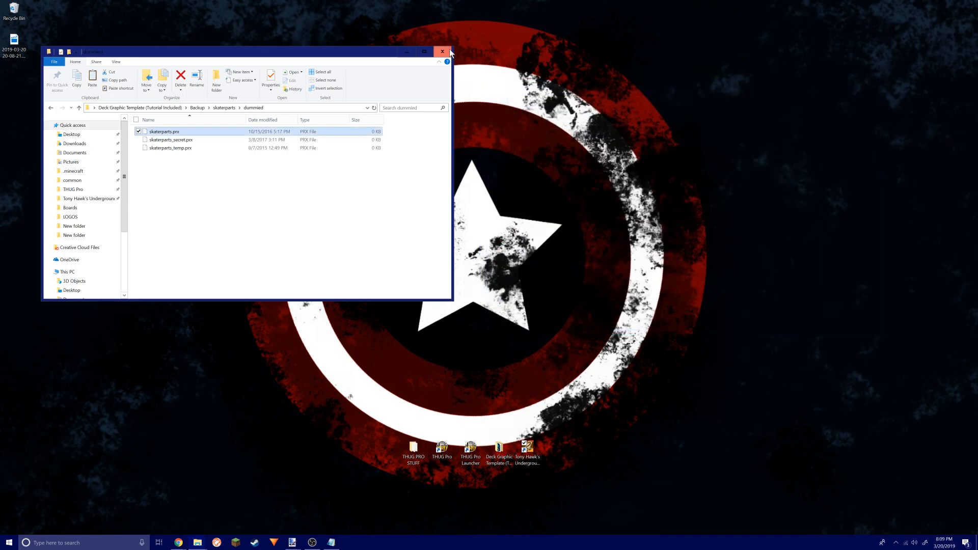
# Close the dummied template folder window.
pyautogui.click(442, 51)
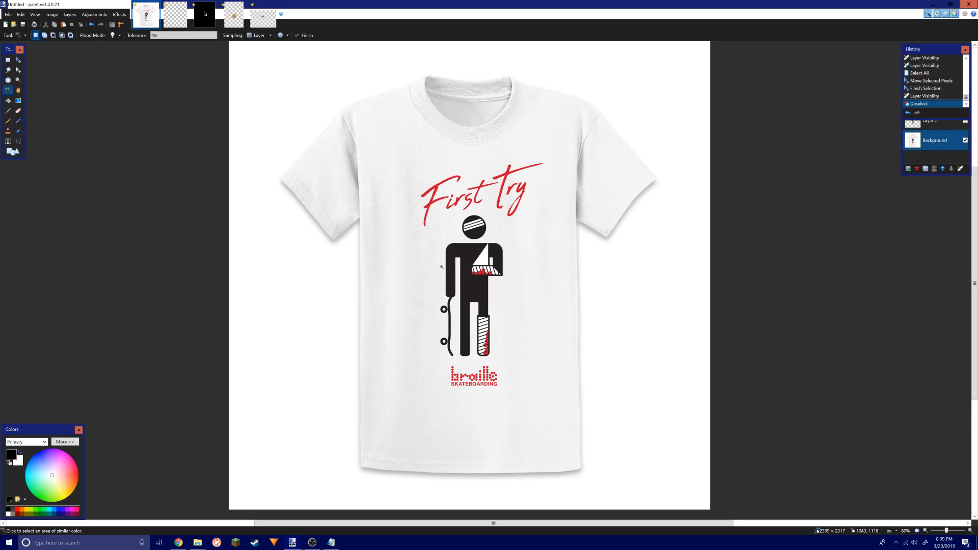
pyautogui.moveTo(456, 264)
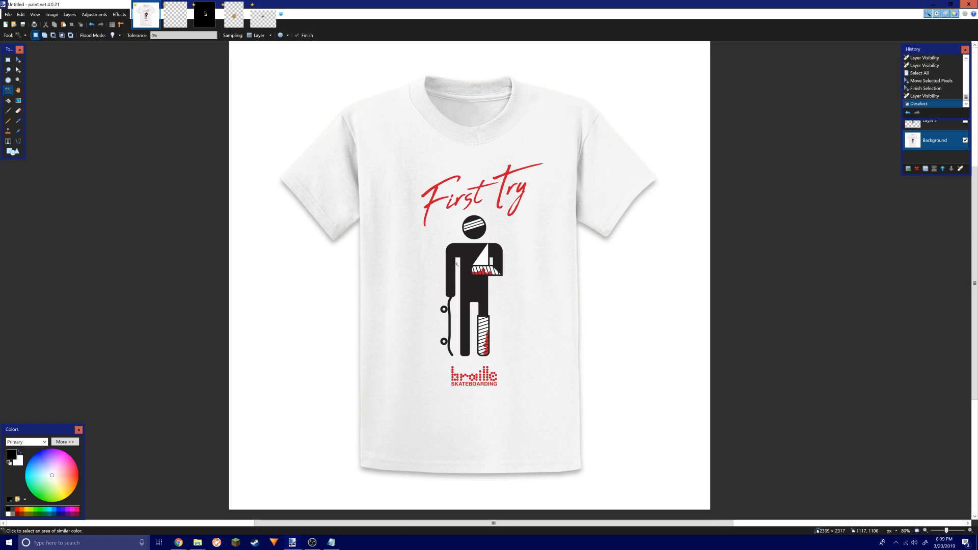
pyautogui.moveTo(479, 291)
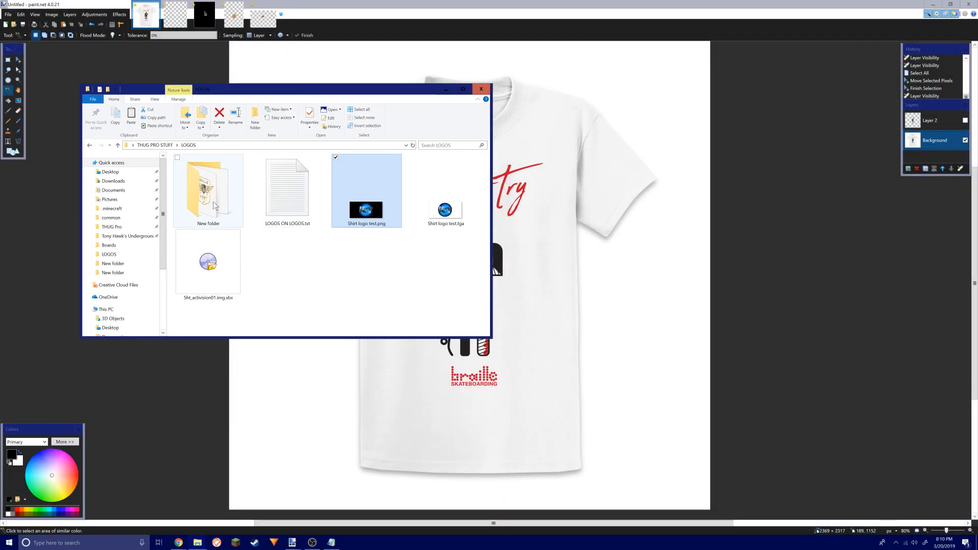
# Open LOGOS > New folder, then browse the game install to Game\Data\textures\Logos.
pyautogui.doubleClick(209, 190)
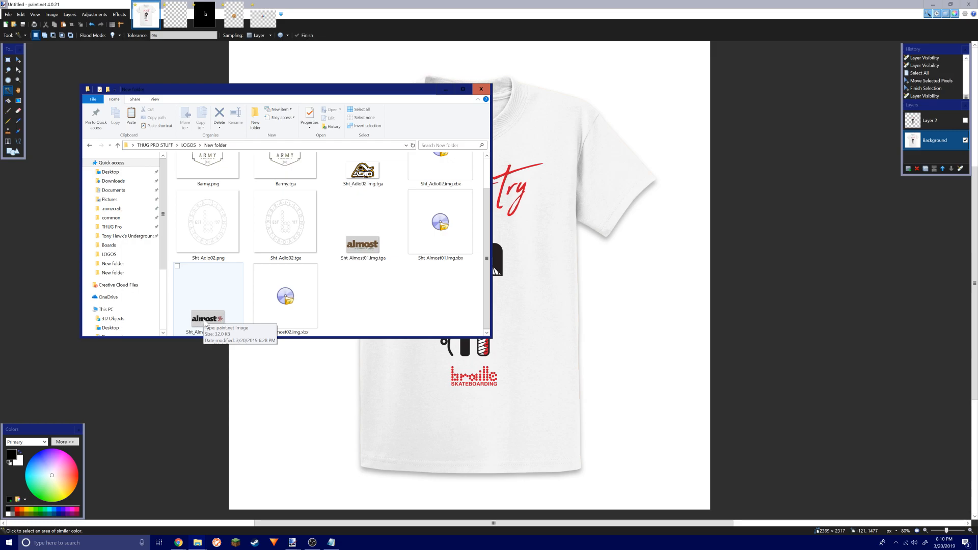
pyautogui.moveTo(229, 322)
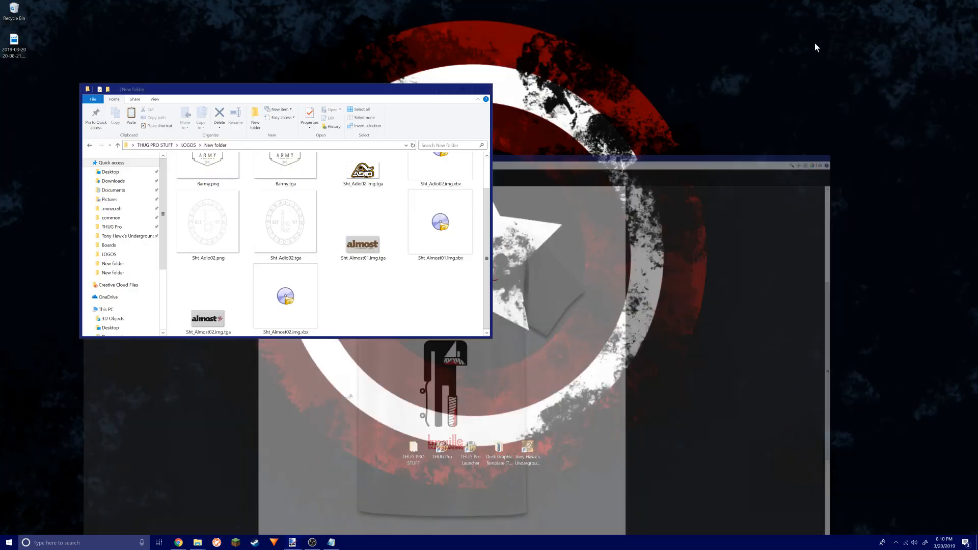
pyautogui.rightClick(528, 449)
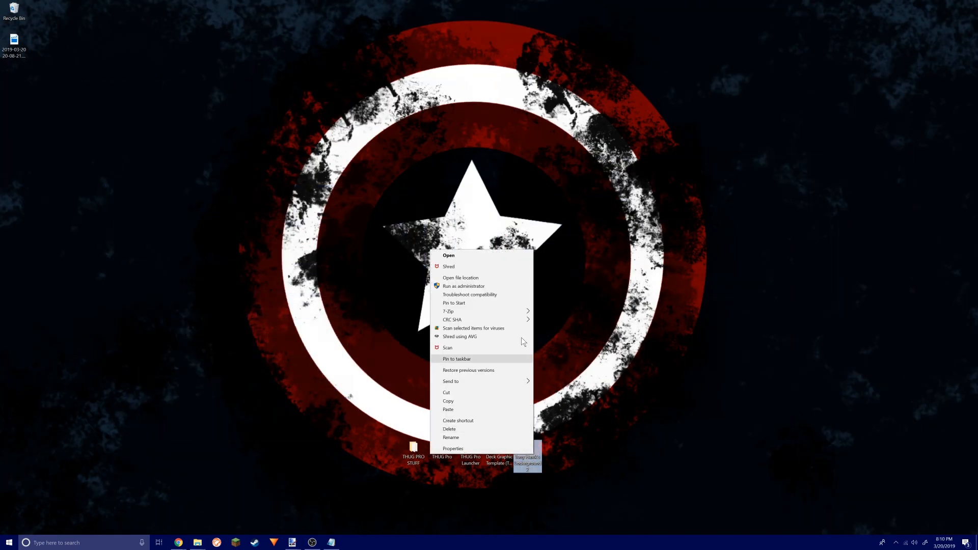
pyautogui.click(460, 278)
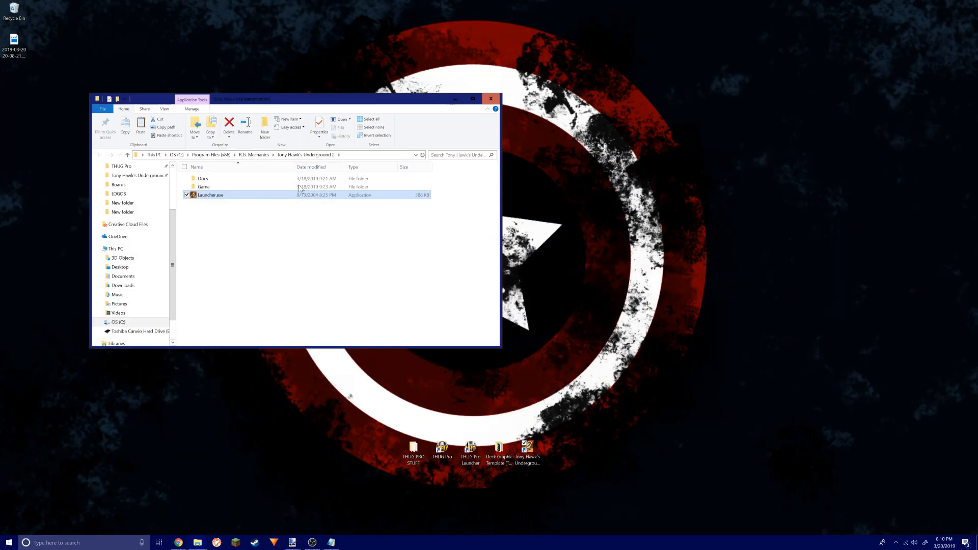
pyautogui.doubleClick(204, 186)
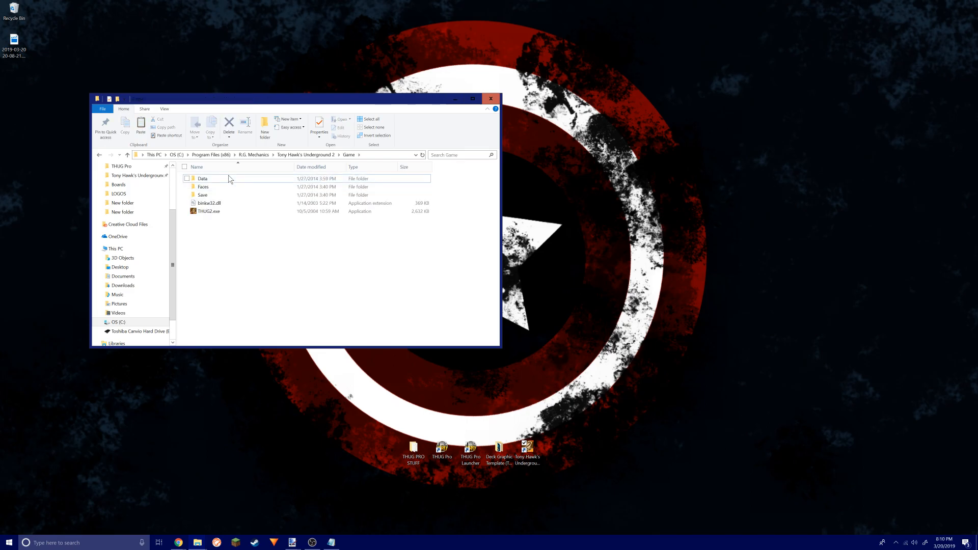
pyautogui.doubleClick(202, 178)
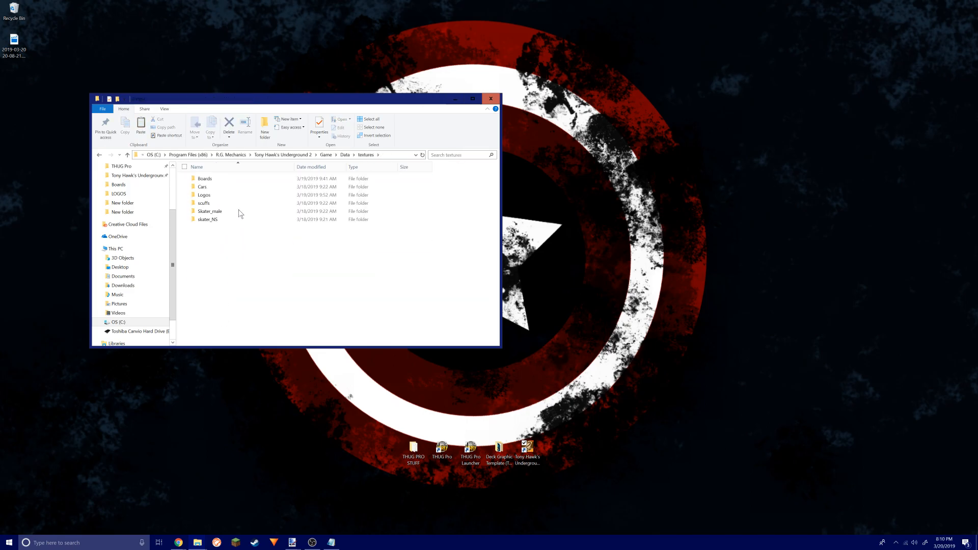
pyautogui.doubleClick(204, 195)
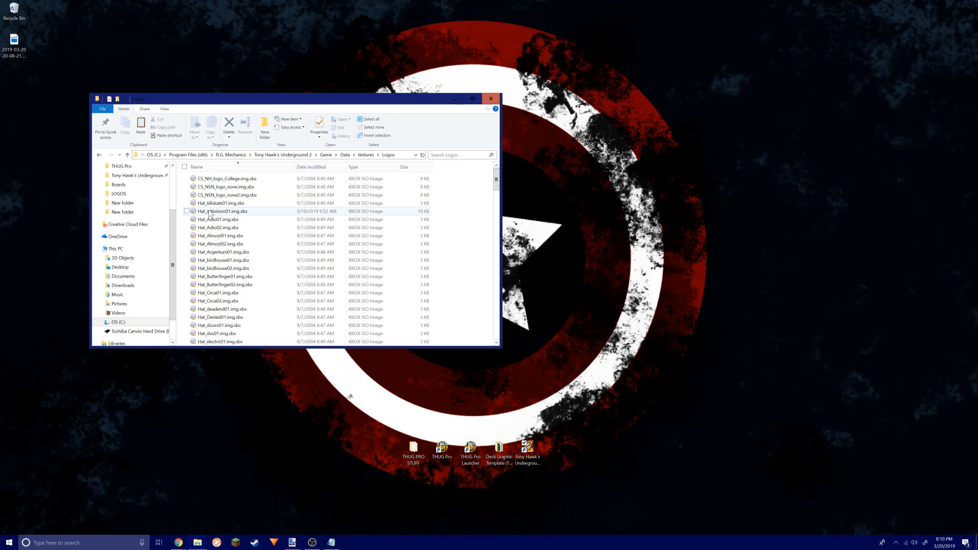
pyautogui.scroll(-3)
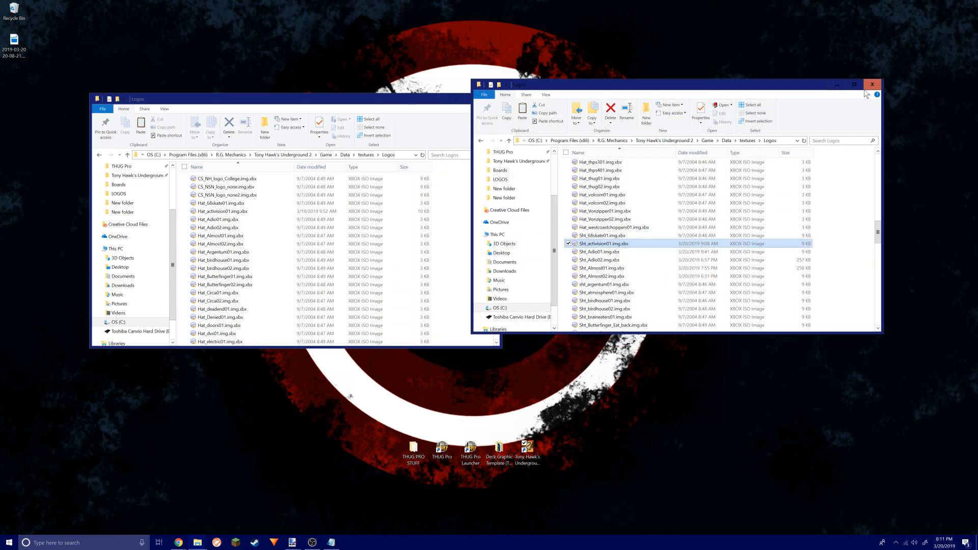
# Close the duplicate Logos window and select Sht_Almost02.img.xbx in the remaining one.
pyautogui.click(872, 84)
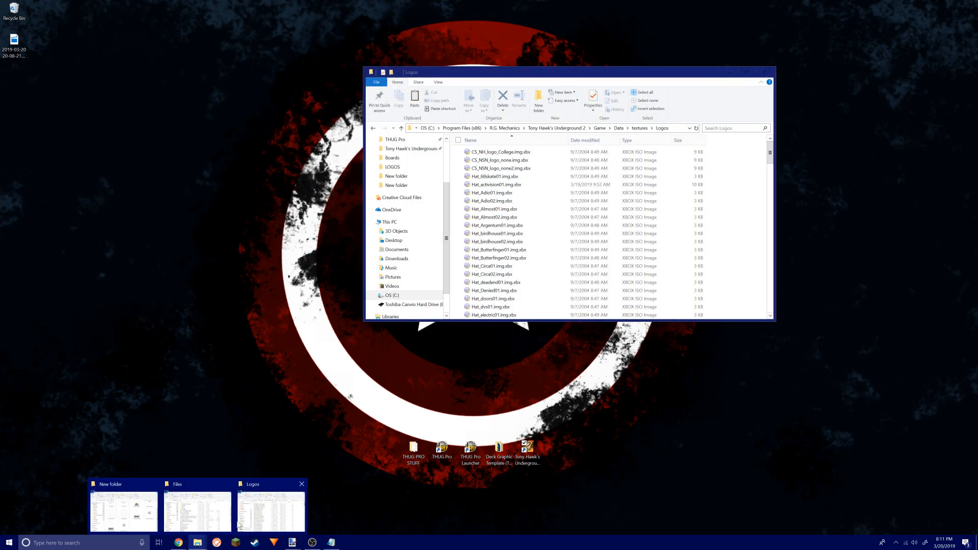
pyautogui.click(123, 511)
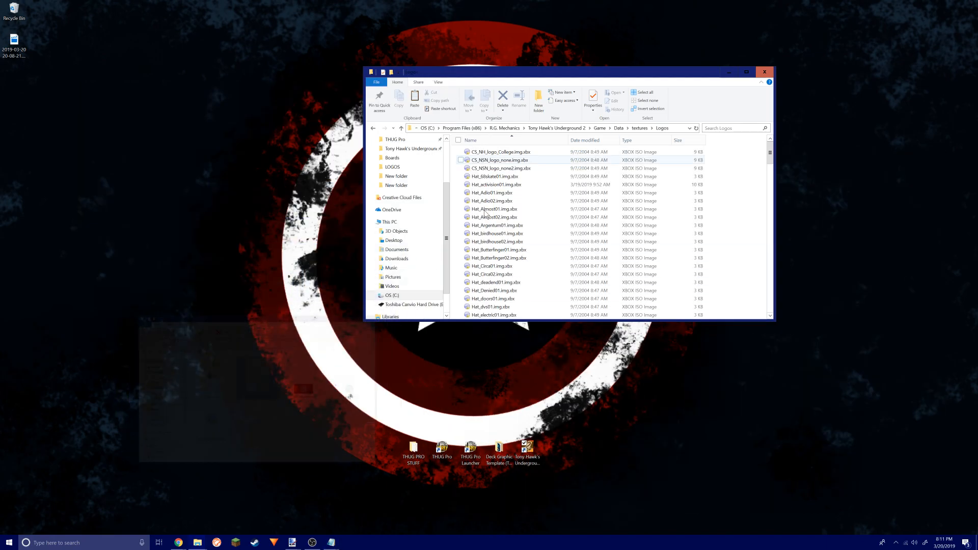
pyautogui.scroll(-3)
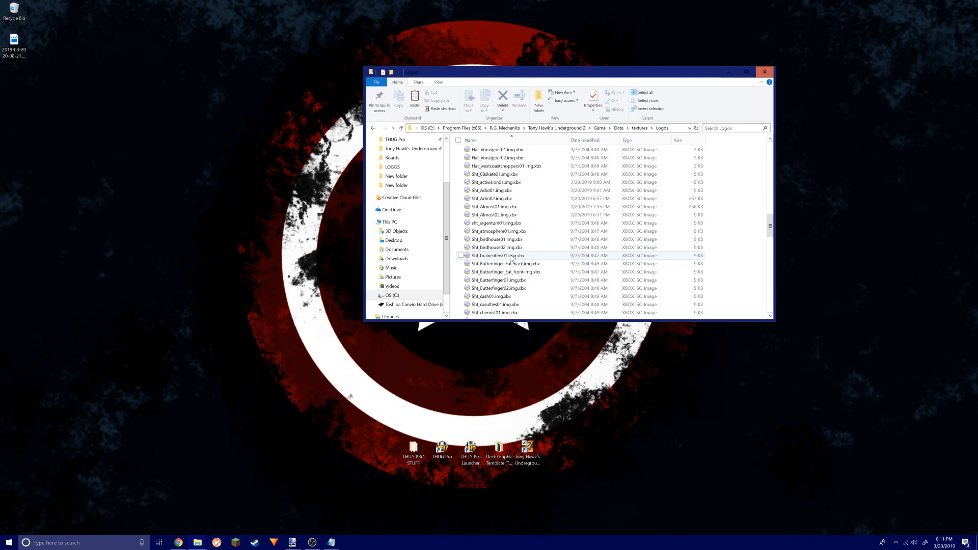
pyautogui.click(492, 215)
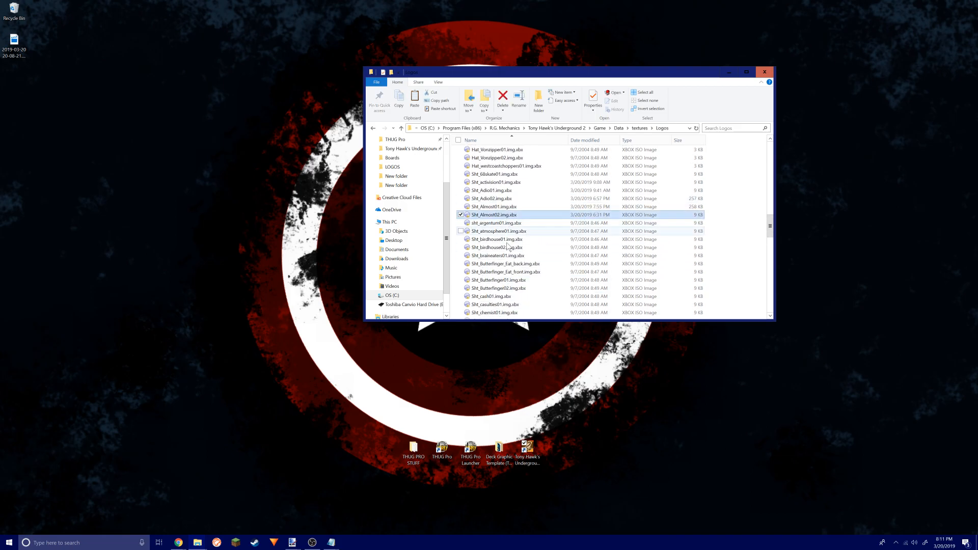
pyautogui.moveTo(492, 222)
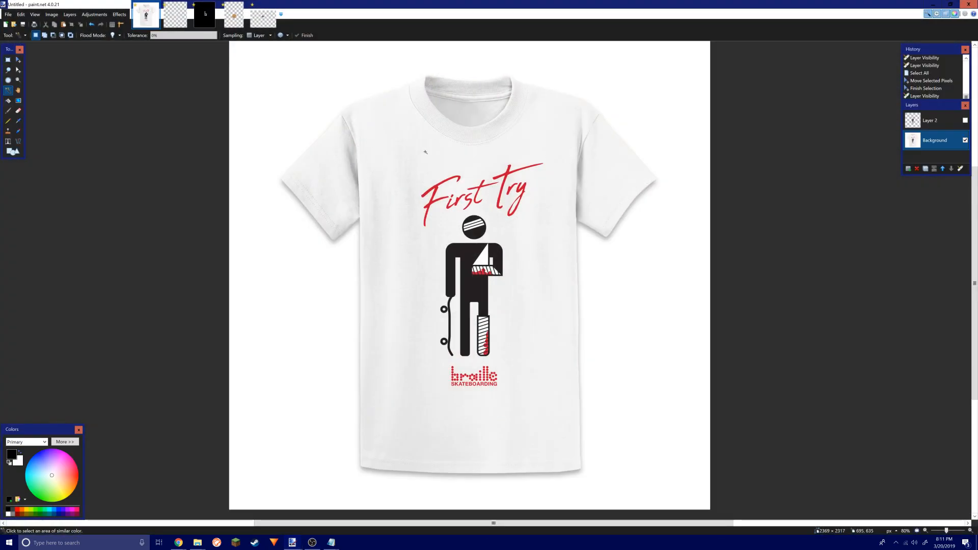
pyautogui.click(964, 140)
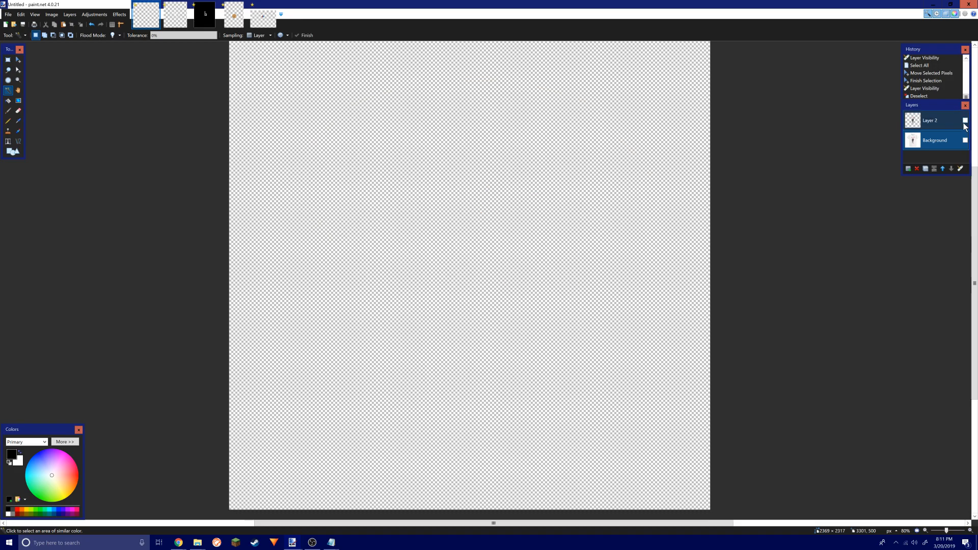
pyautogui.click(964, 120)
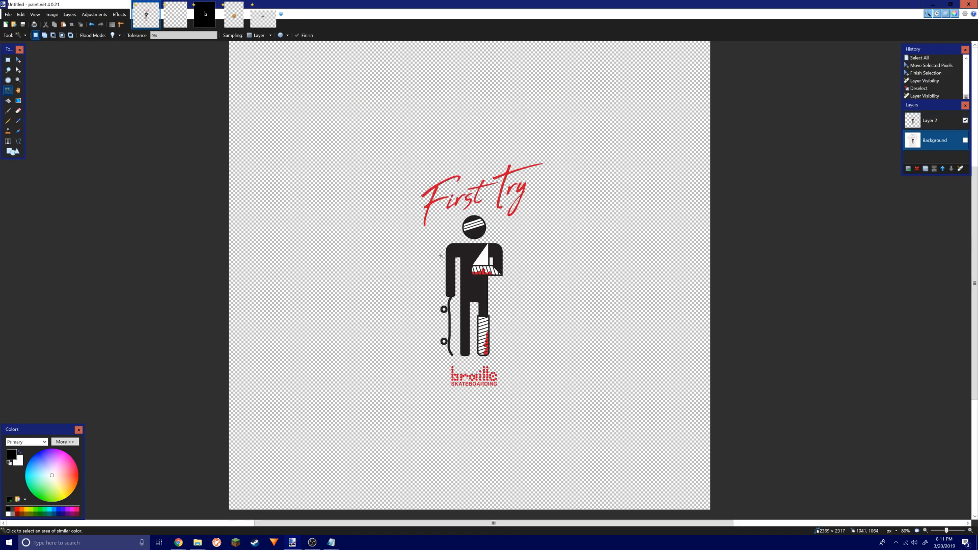
pyautogui.moveTo(687, 269)
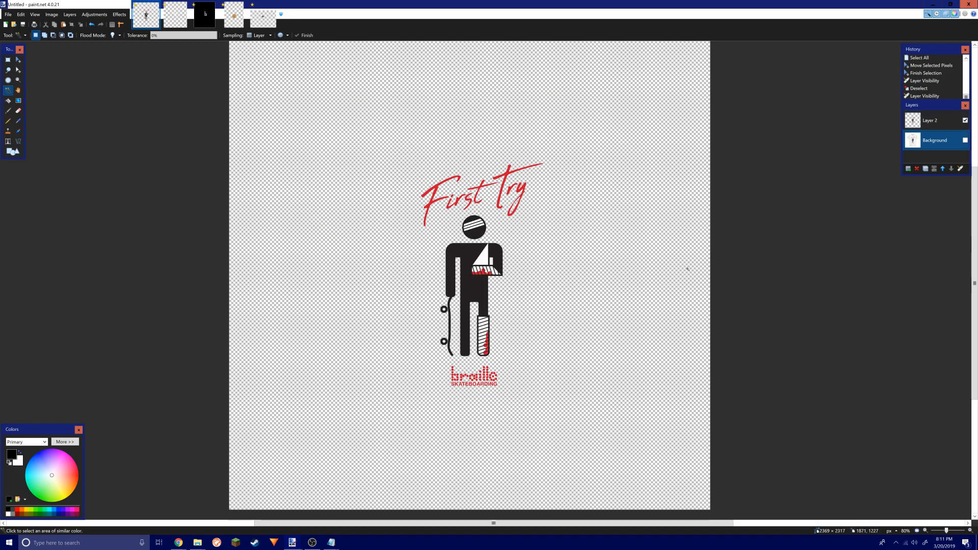
pyautogui.click(965, 140)
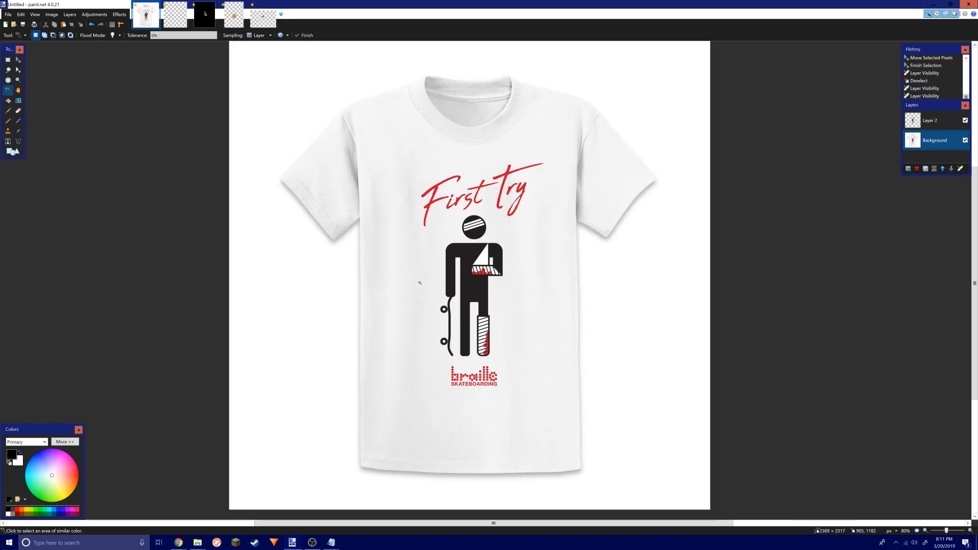
pyautogui.click(965, 120)
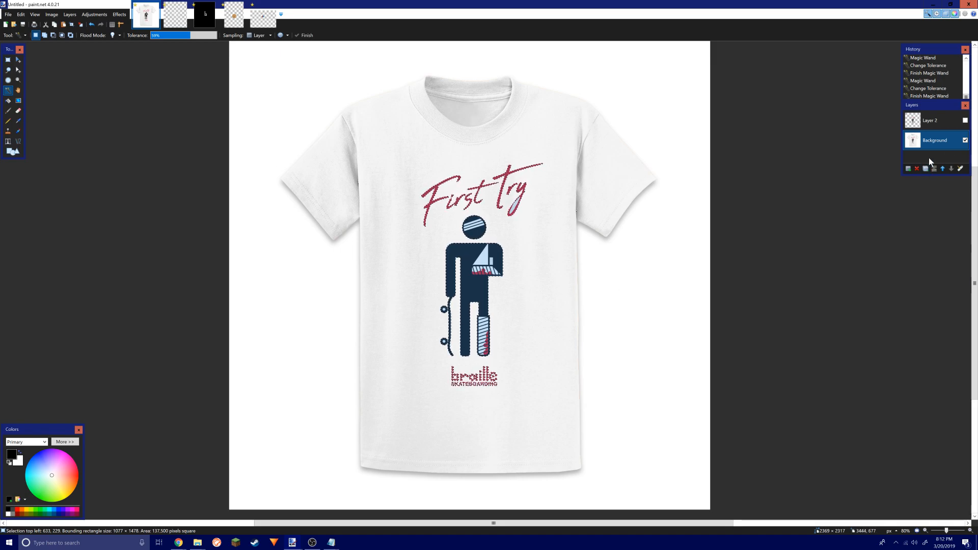
pyautogui.click(965, 139)
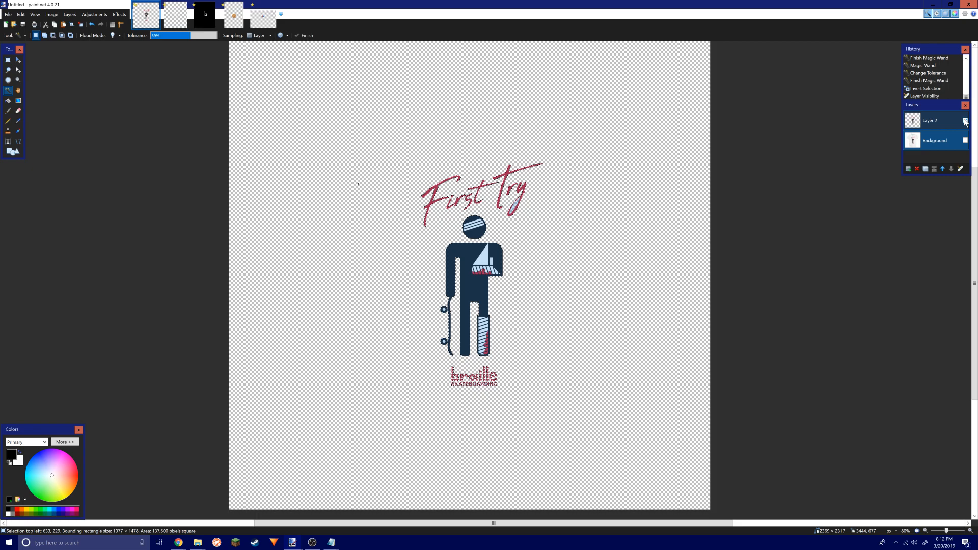
pyautogui.click(965, 119)
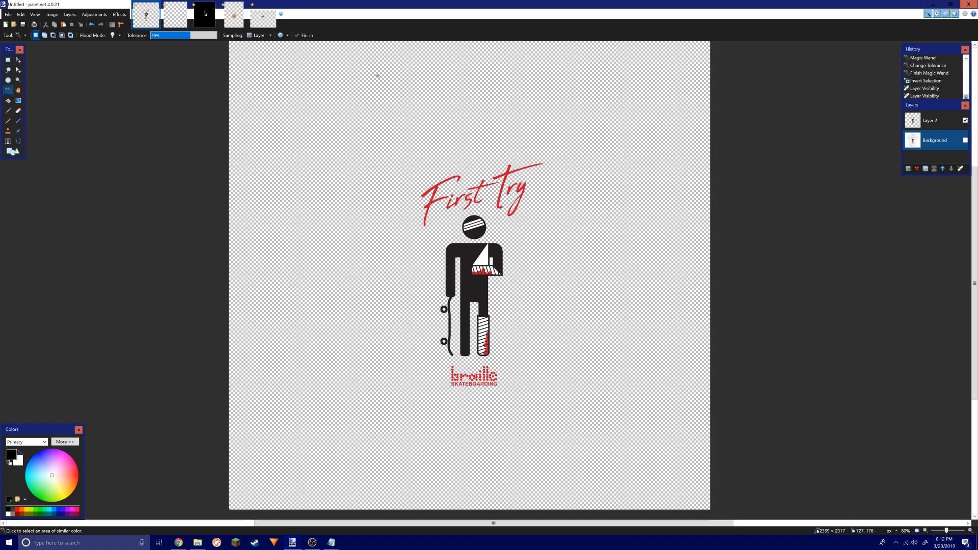
pyautogui.moveTo(337, 117)
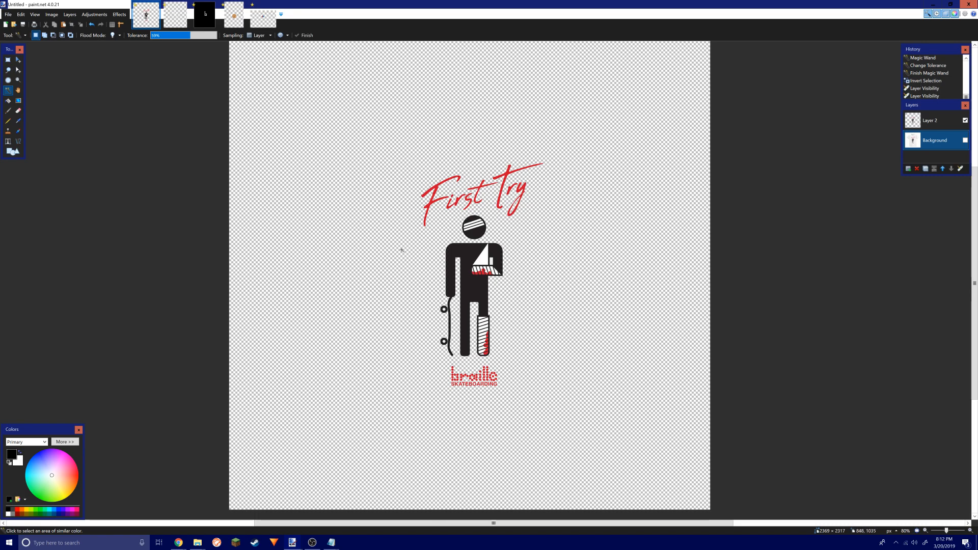
pyautogui.moveTo(47, 23)
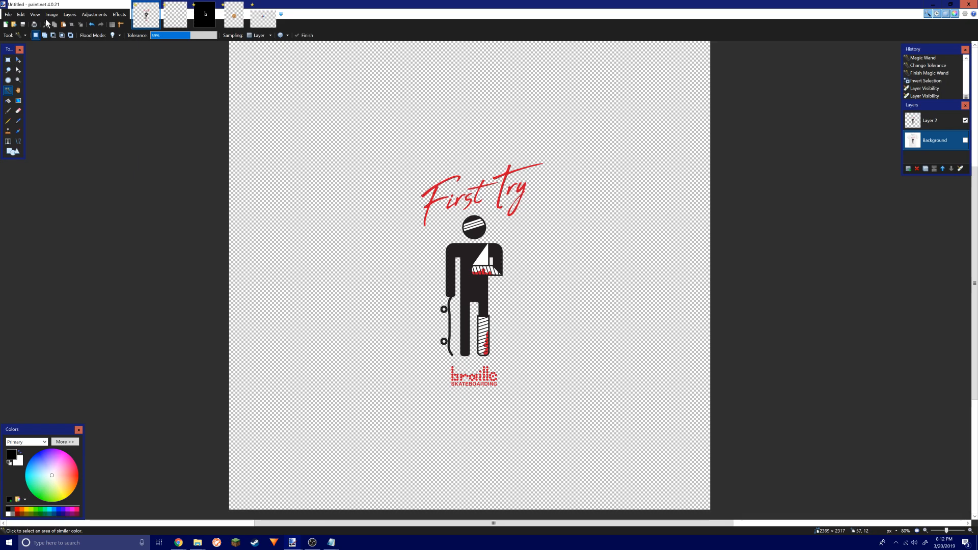
# Resize the First Try image to 512 × 512 pixels, ignoring aspect ratio.
pyautogui.click(51, 13)
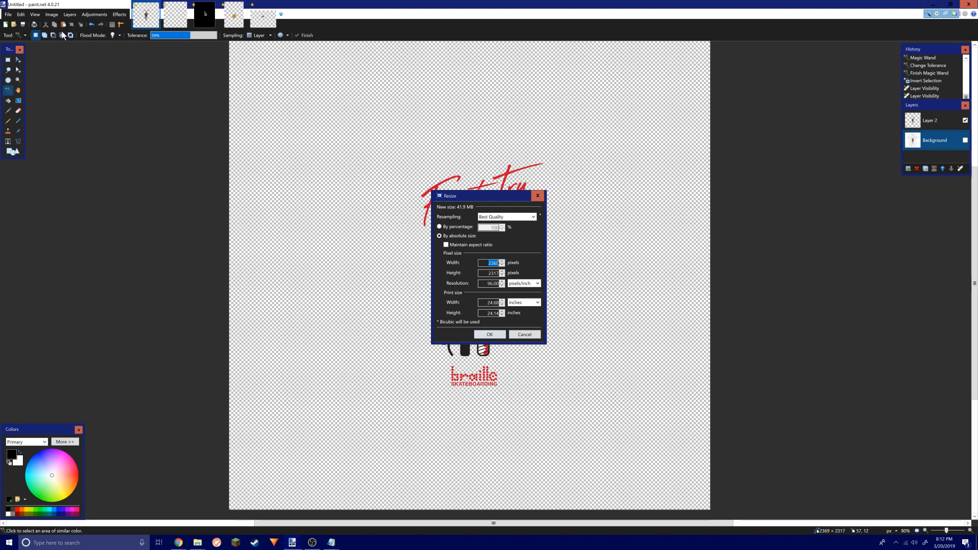
pyautogui.write('512')
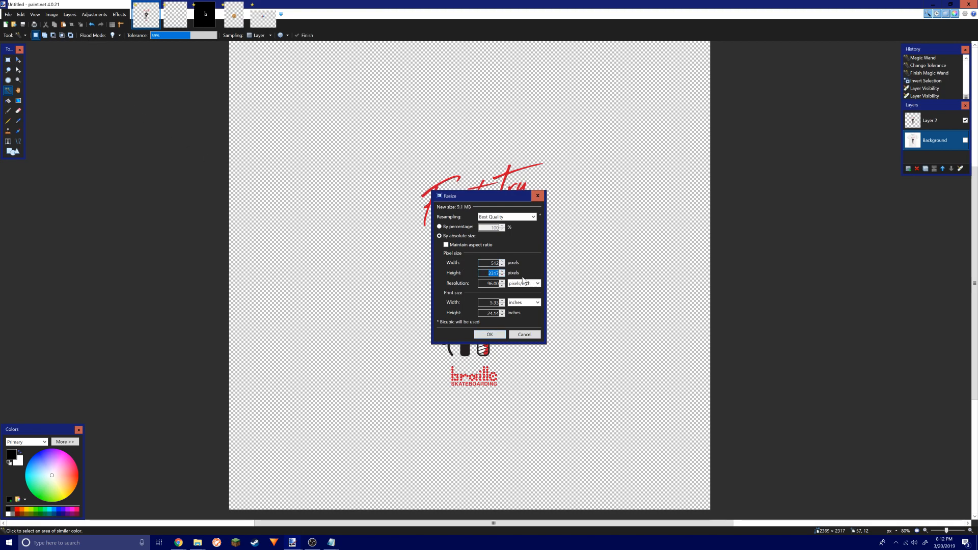
pyautogui.click(489, 334)
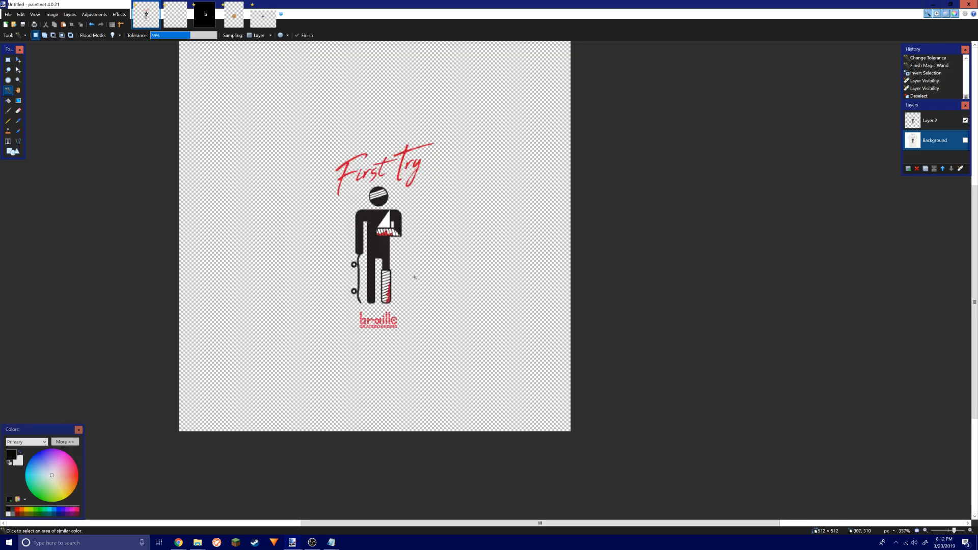
# Stretch the logo with Move Selected Pixels so it fills most of the canvas height.
pyautogui.scroll(-3)
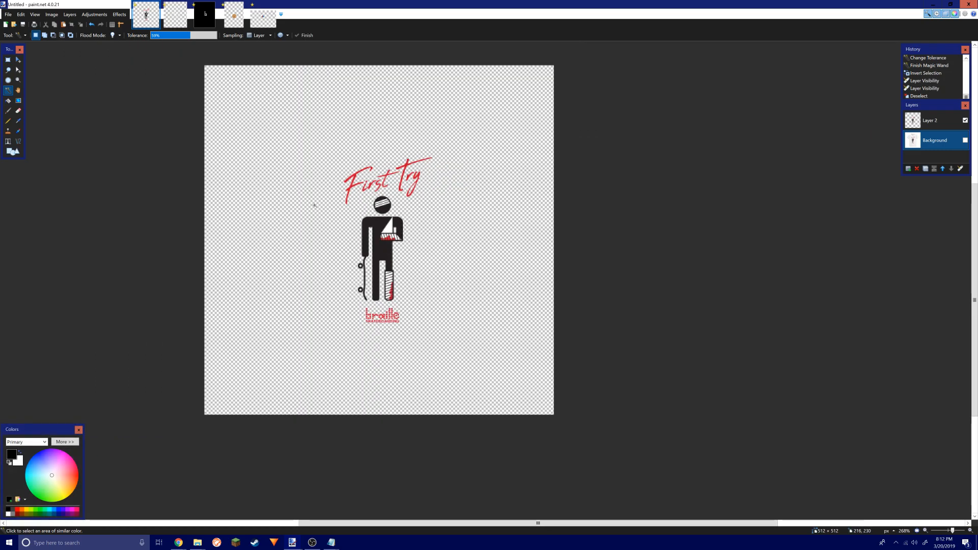
pyautogui.click(18, 60)
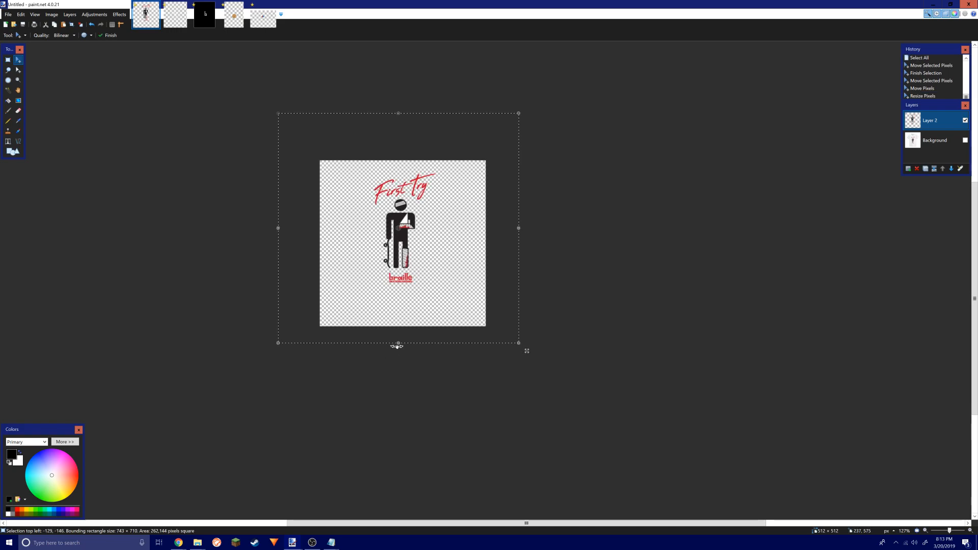
pyautogui.moveTo(397, 342); pyautogui.dragTo(392, 382)
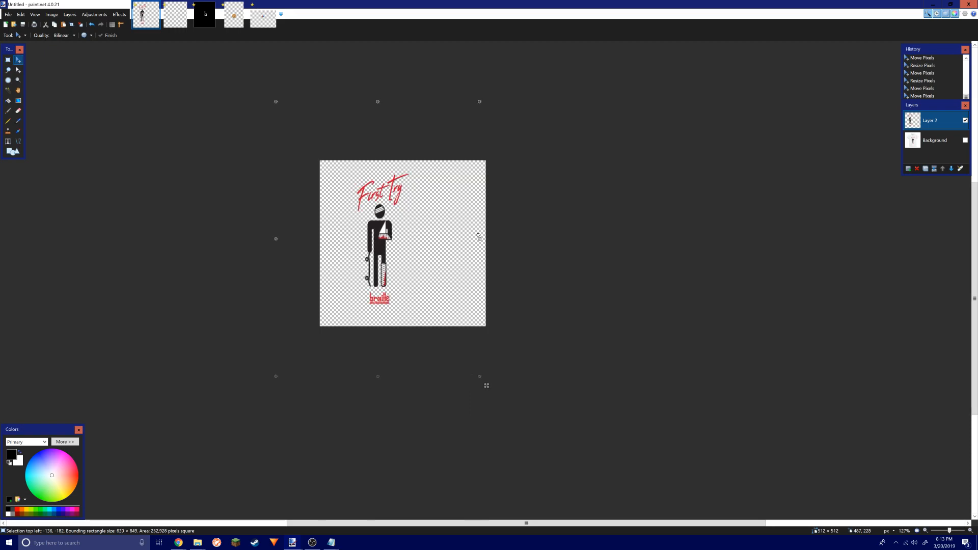
pyautogui.moveTo(377, 243); pyautogui.dragTo(406, 242)
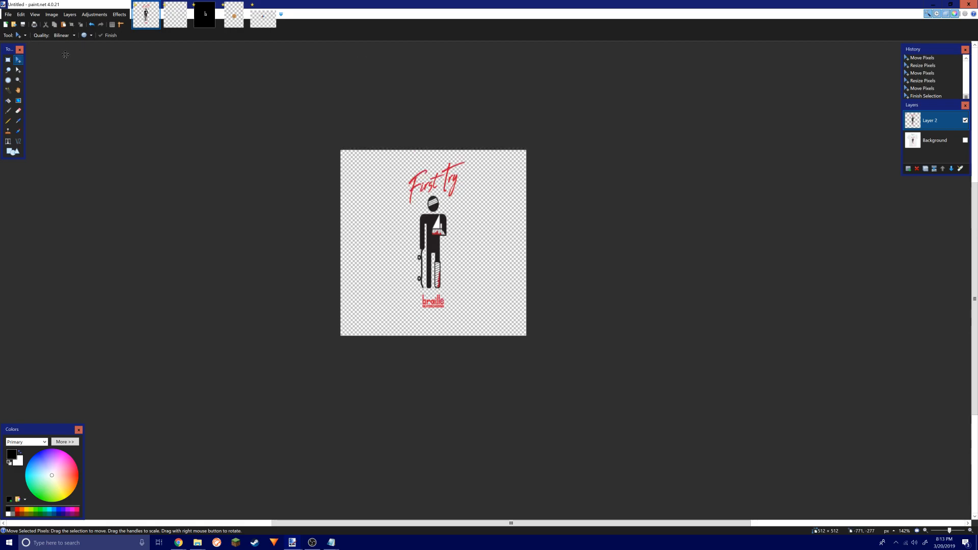
pyautogui.click(123, 511)
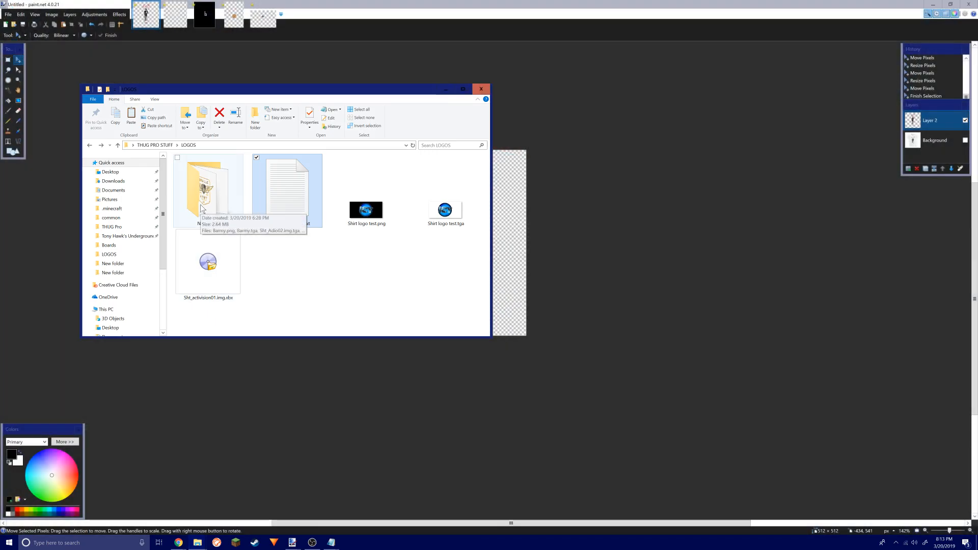
# Save the logo to the Desktop as an 8-bit First Try.png, flattening the image.
pyautogui.doubleClick(208, 184)
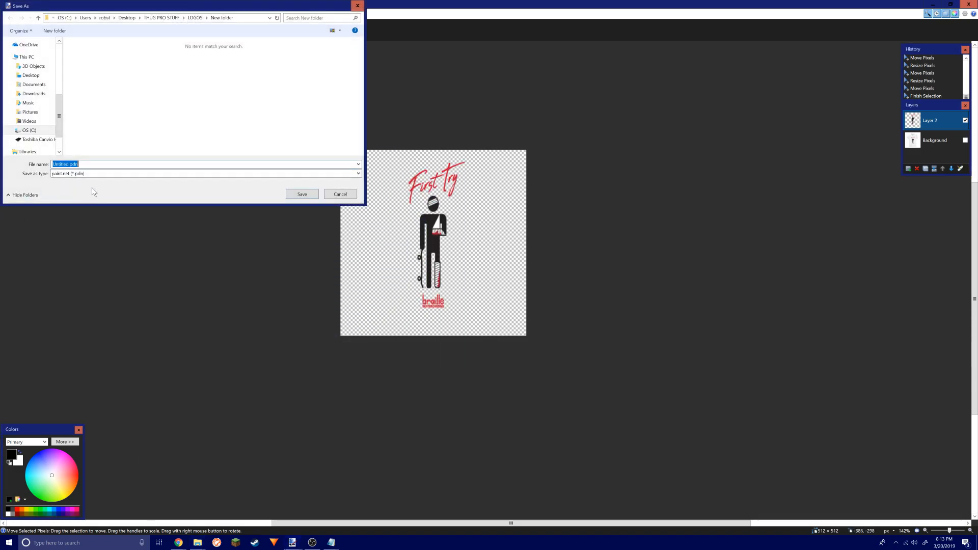
pyautogui.click(206, 174)
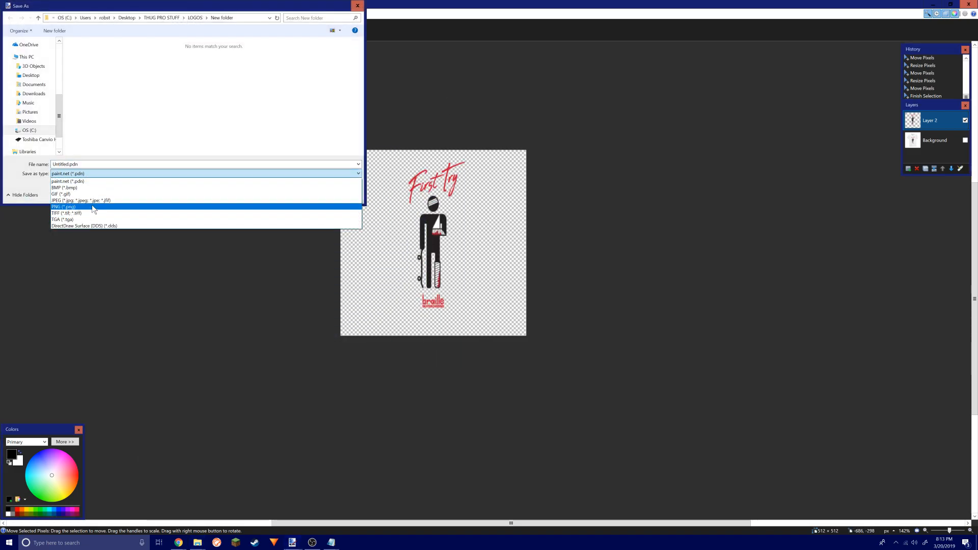
pyautogui.click(62, 206)
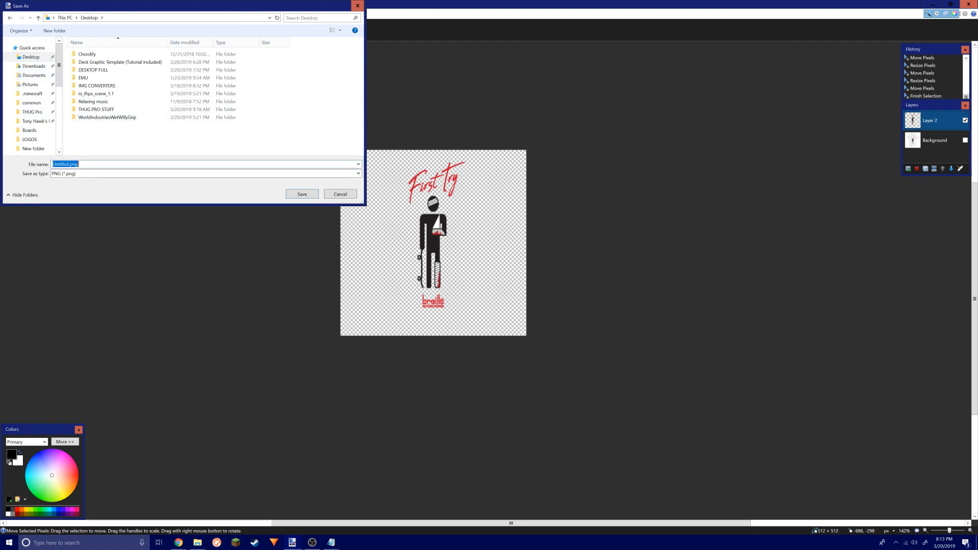
pyautogui.write('First T')
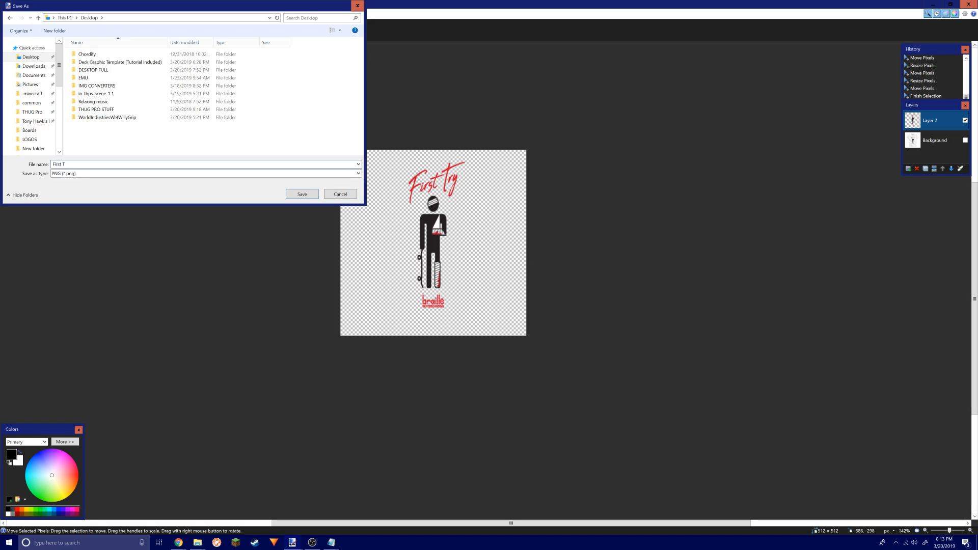
pyautogui.click(301, 194)
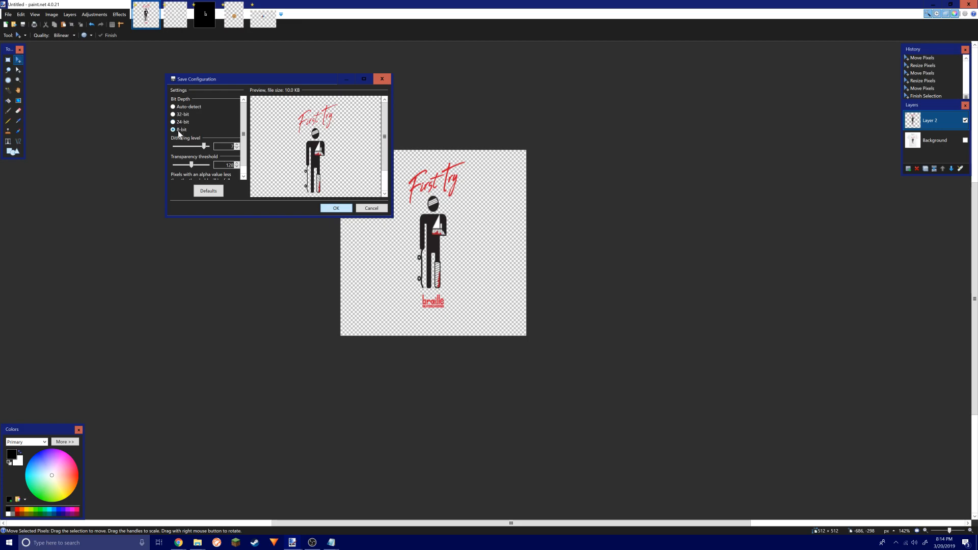
pyautogui.click(174, 130)
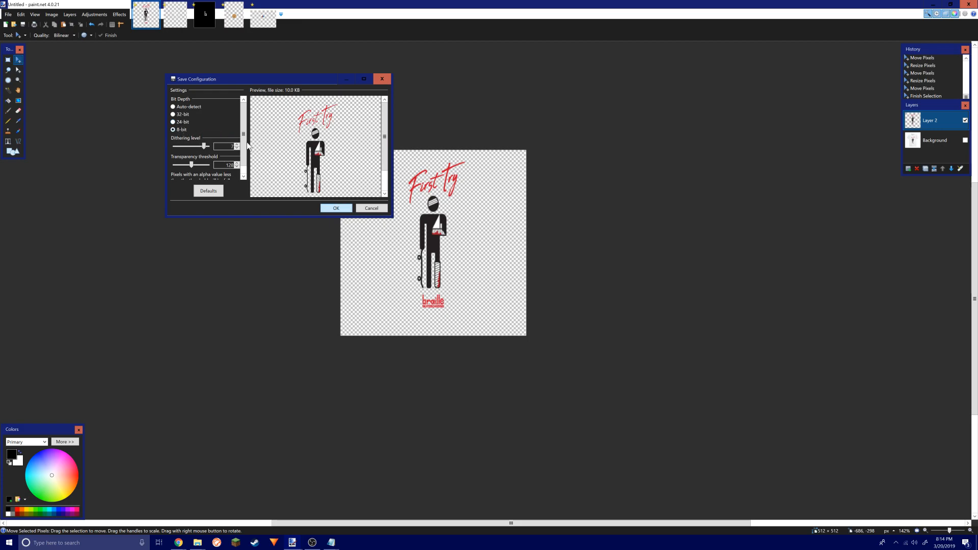
pyautogui.moveTo(220, 174)
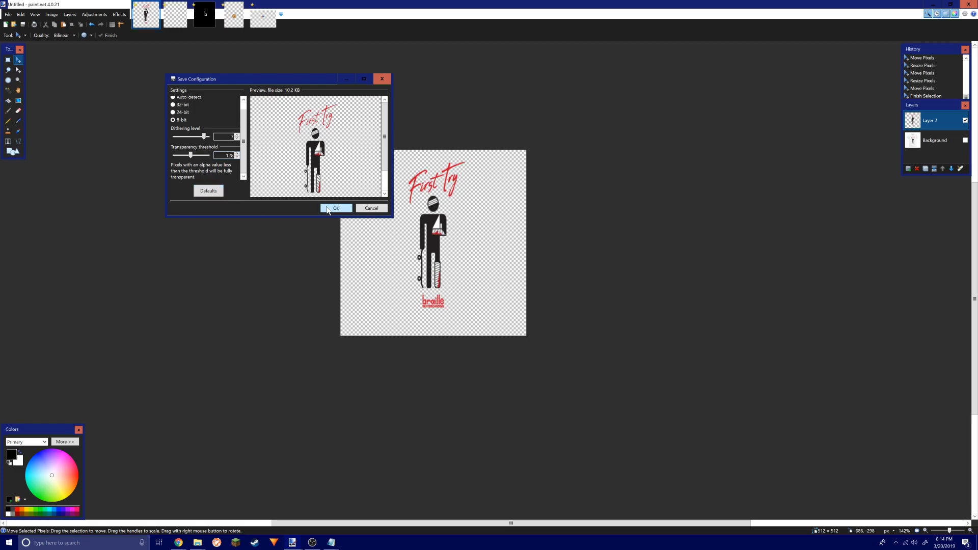
pyautogui.click(336, 207)
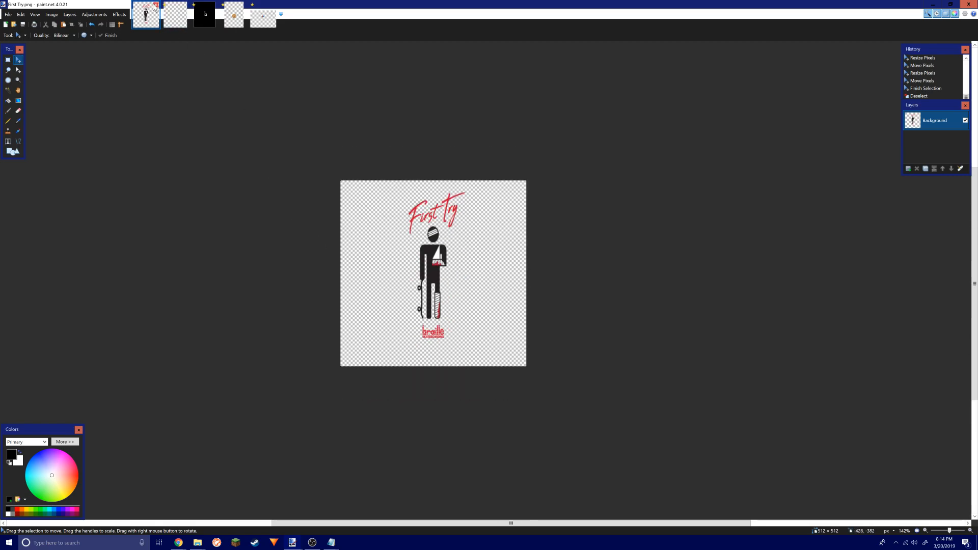
# Reopen the saved First Try PNG in paint.net.
pyautogui.click(8, 14)
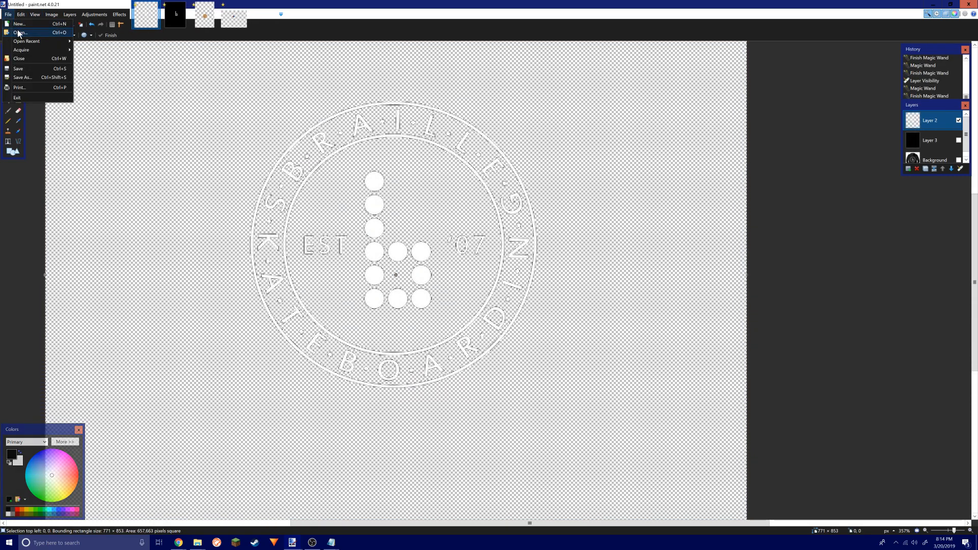
pyautogui.click(20, 32)
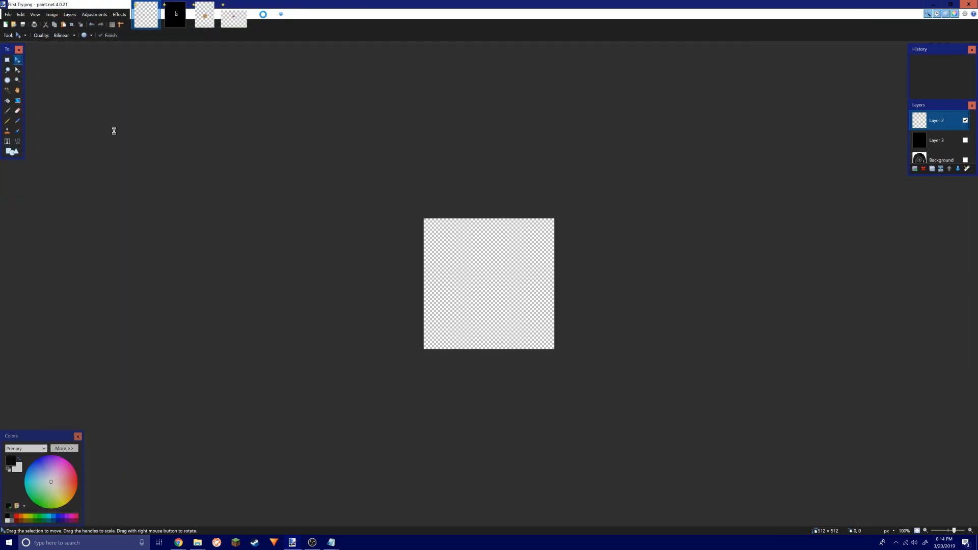
pyautogui.click(262, 15)
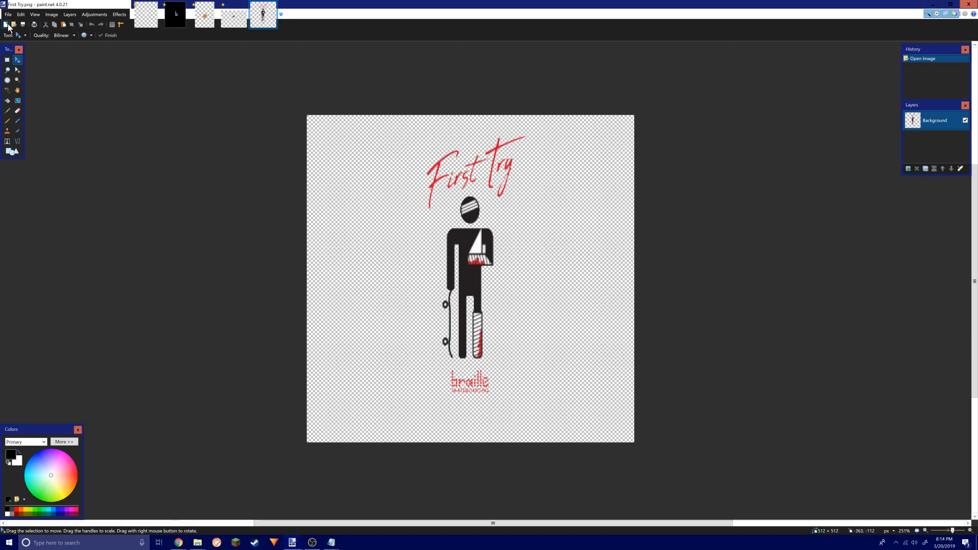
# Save a 32-bit First Try.tga copy and close paint.net.
pyautogui.click(8, 14)
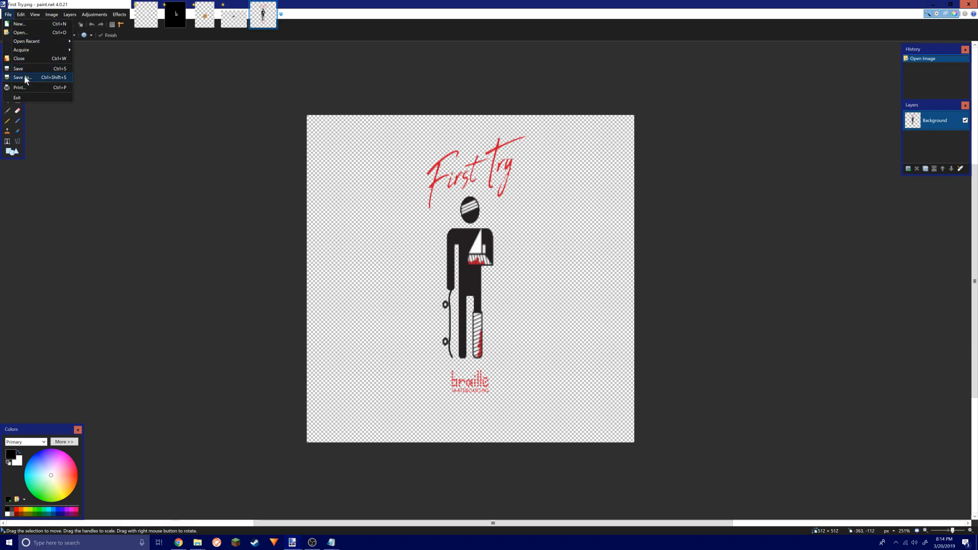
pyautogui.click(22, 77)
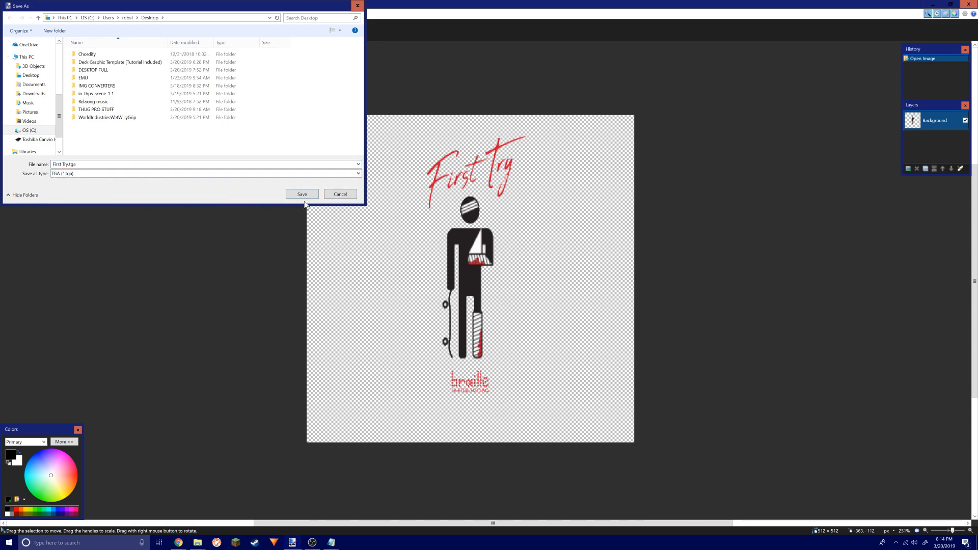
pyautogui.click(301, 194)
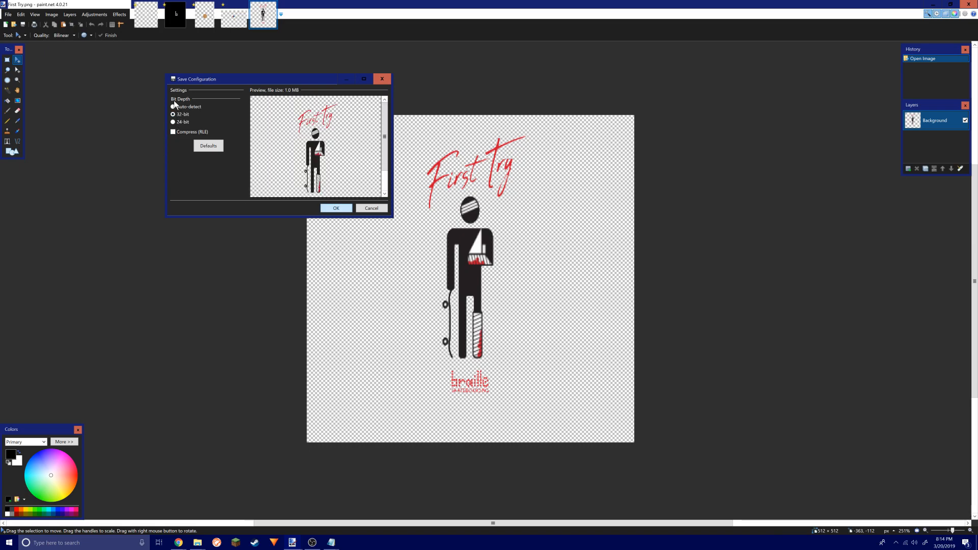
pyautogui.click(173, 114)
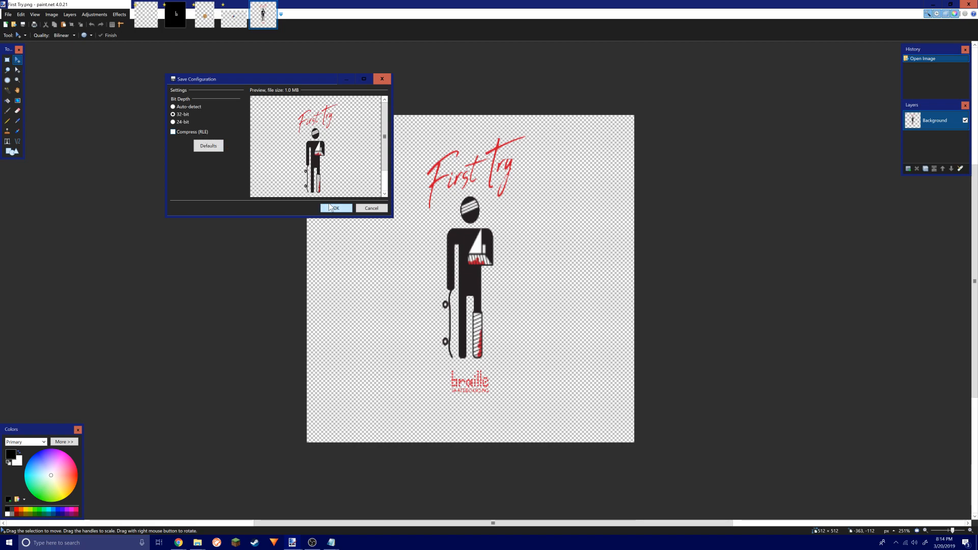
pyautogui.click(335, 208)
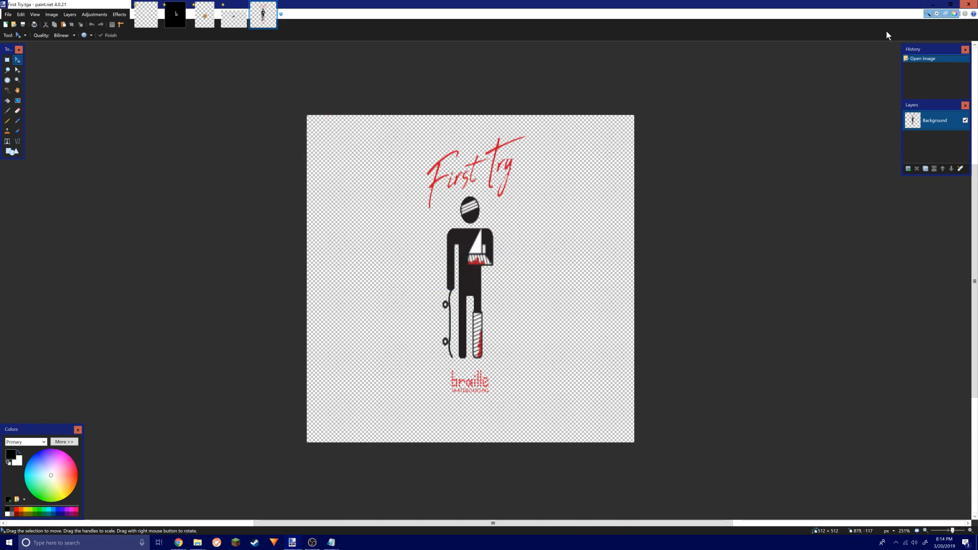
pyautogui.click(944, 5)
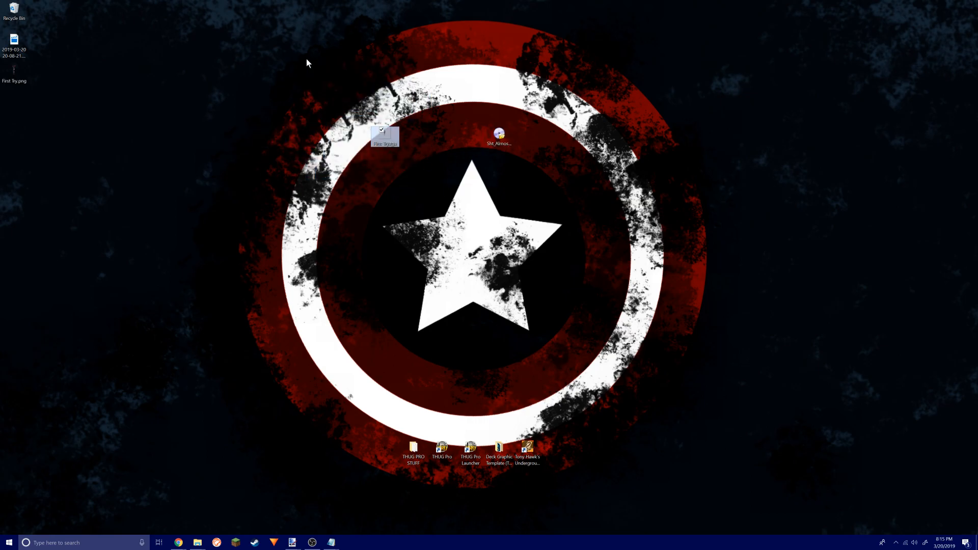
pyautogui.moveTo(328, 208)
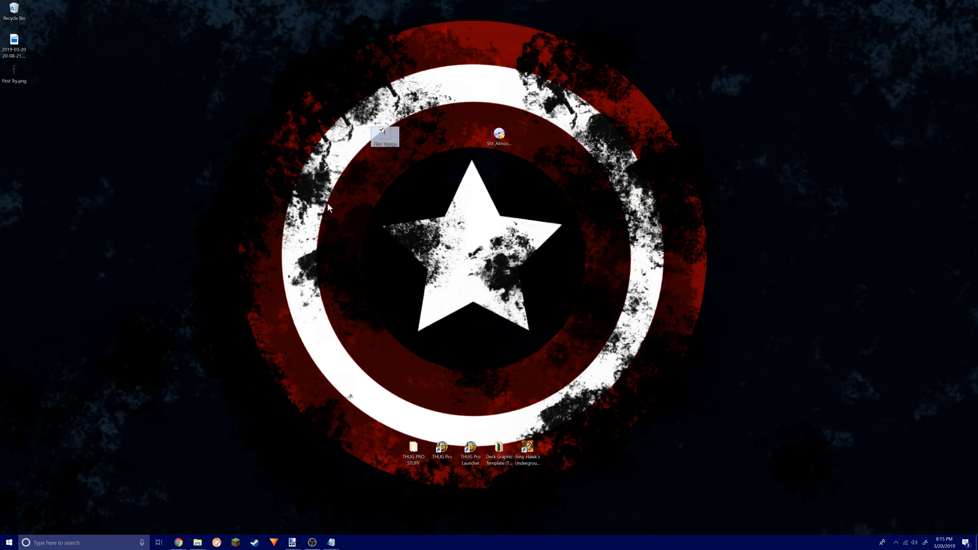
# Convert First Try.tga with TGA2IMG_UG2, choosing 1 for THUG2 and y to compress.
pyautogui.click(498, 133)
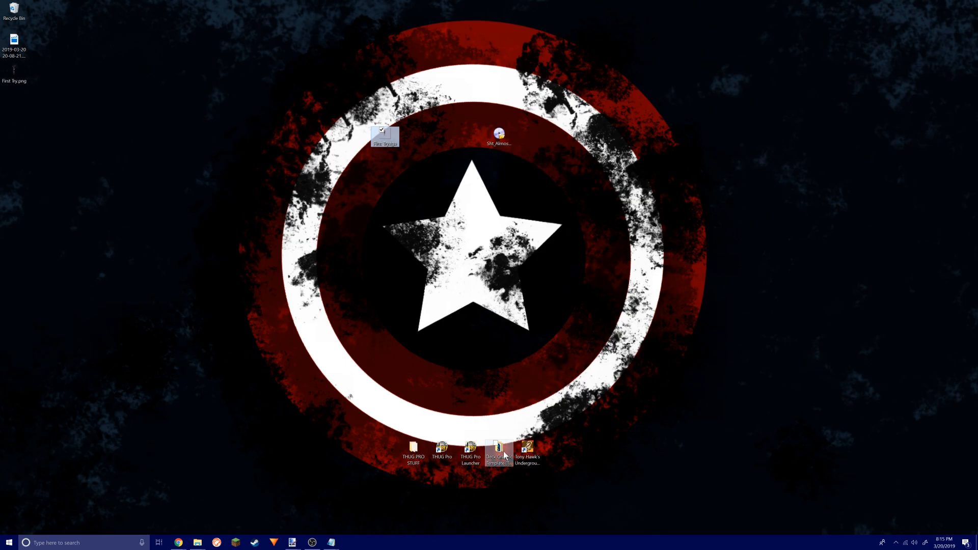
pyautogui.doubleClick(498, 450)
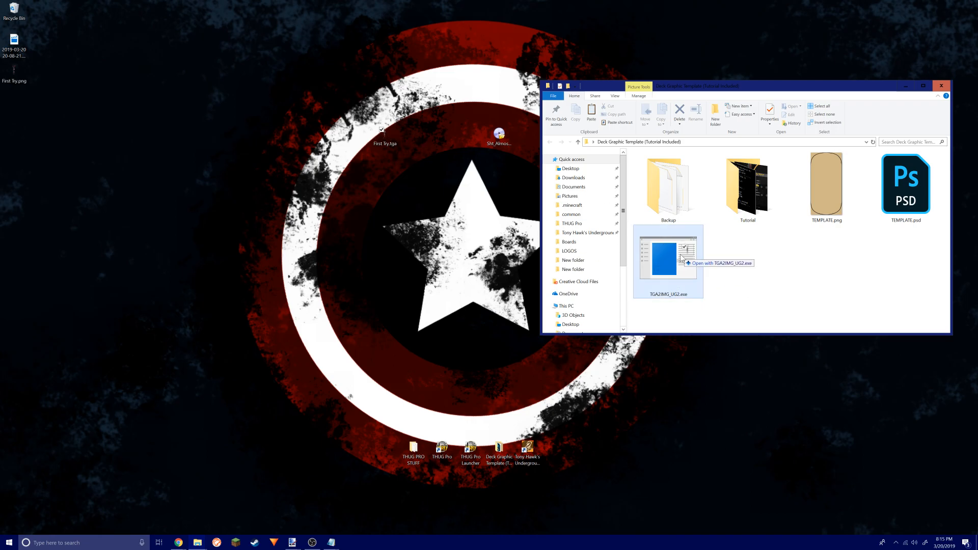
pyautogui.doubleClick(667, 260)
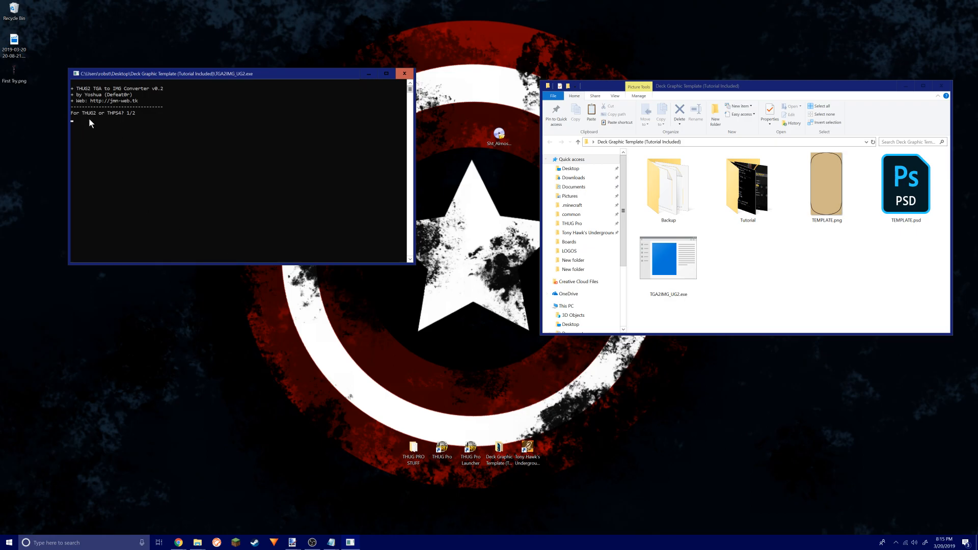
pyautogui.write('1')
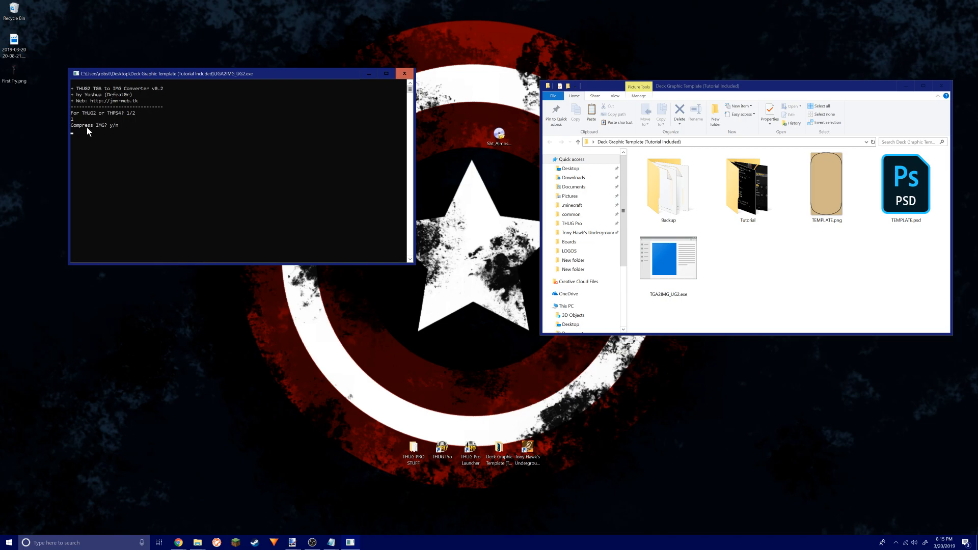
pyautogui.write('y')
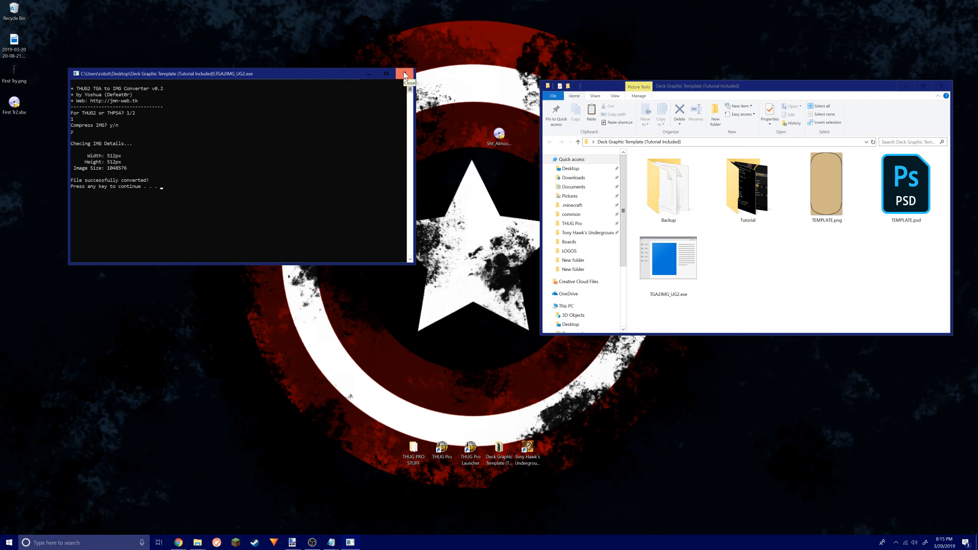
pyautogui.click(404, 73)
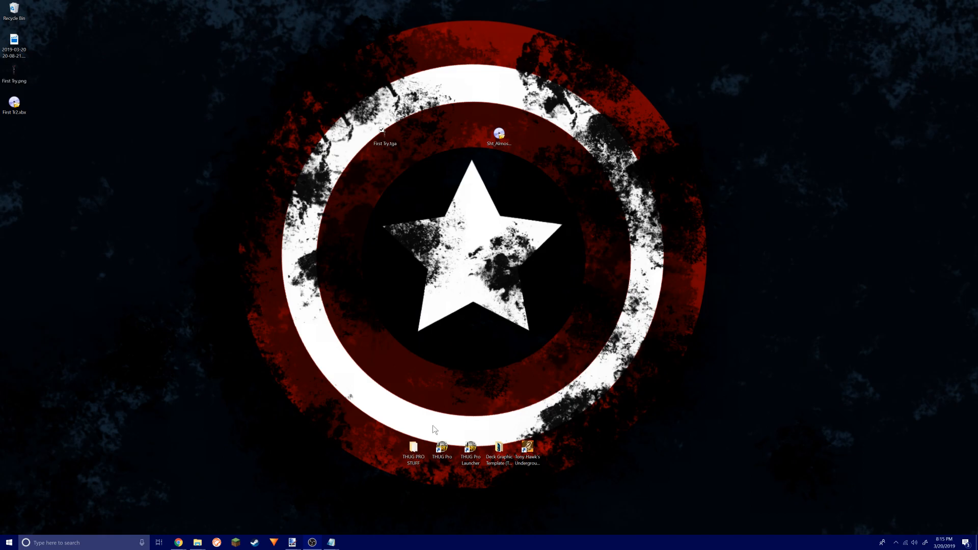
pyautogui.doubleClick(413, 449)
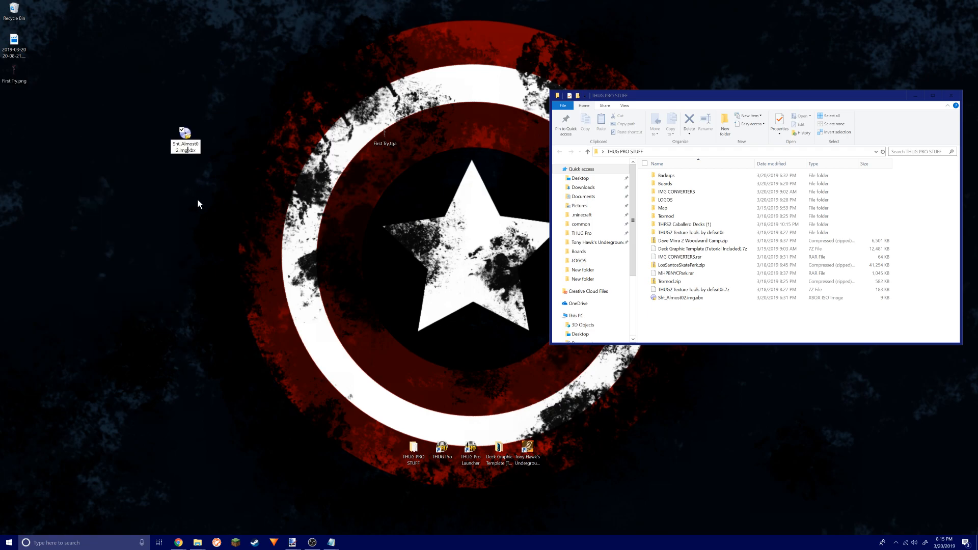
# Copy Sht_Almost02.img.xbx into the game's textures Logos folder, replacing the original.
pyautogui.moveTo(185, 133); pyautogui.dragTo(413, 139)
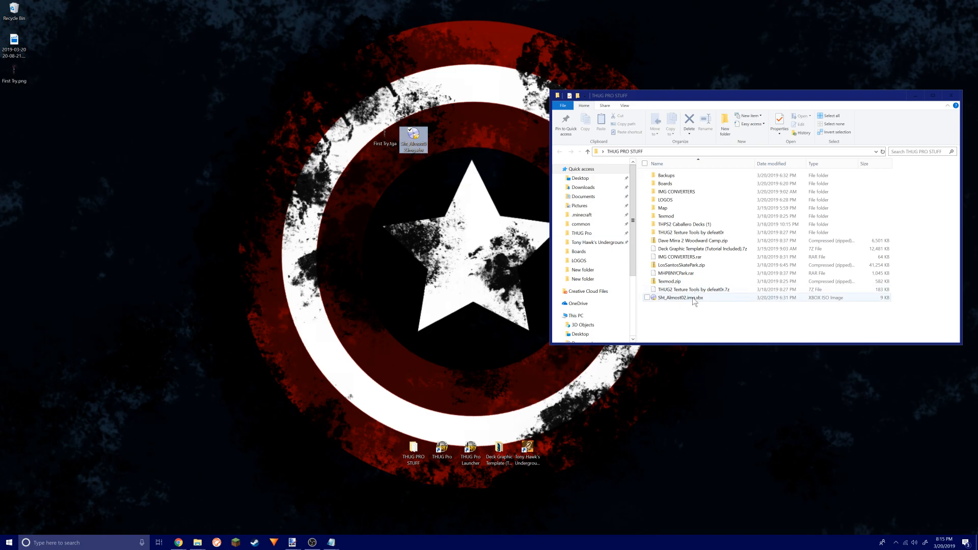
pyautogui.click(934, 96)
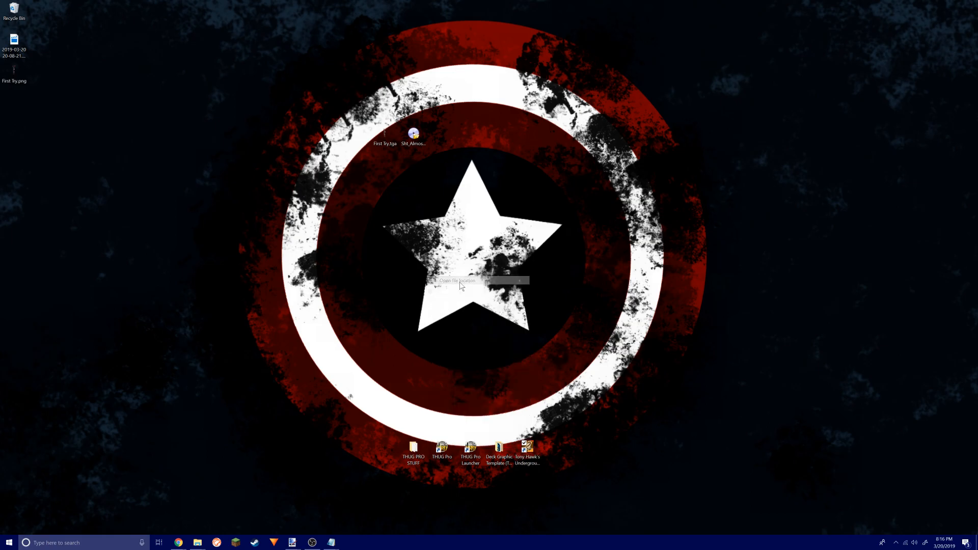
pyautogui.click(455, 280)
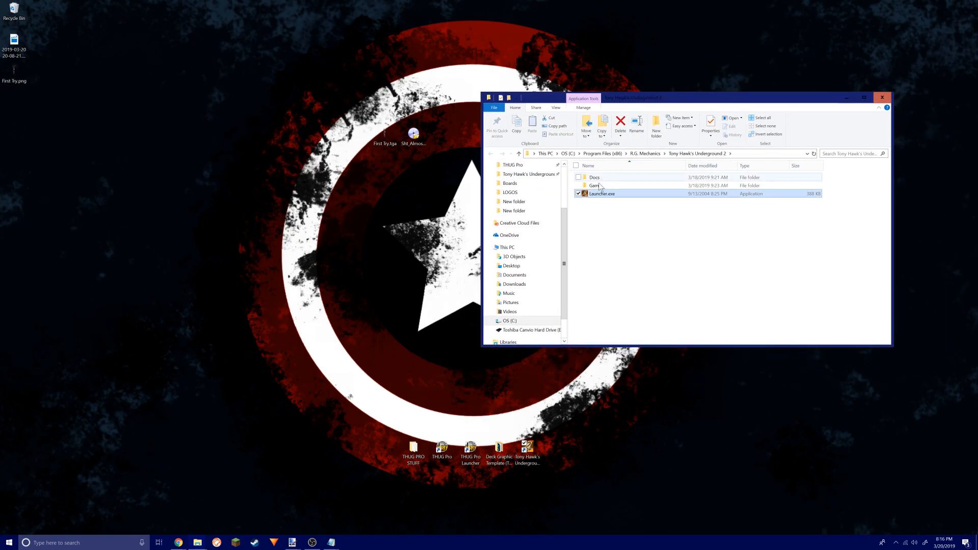
pyautogui.doubleClick(593, 186)
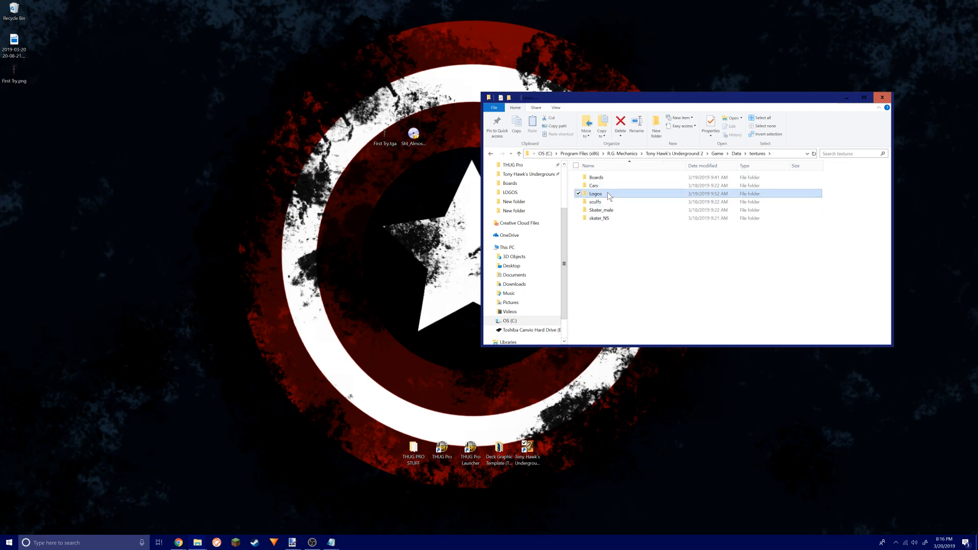
pyautogui.doubleClick(595, 194)
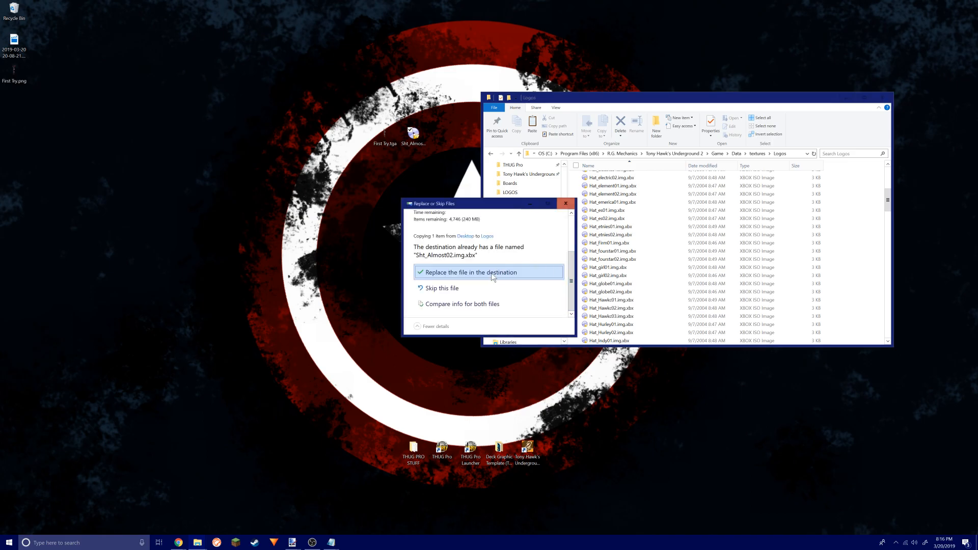
pyautogui.click(469, 272)
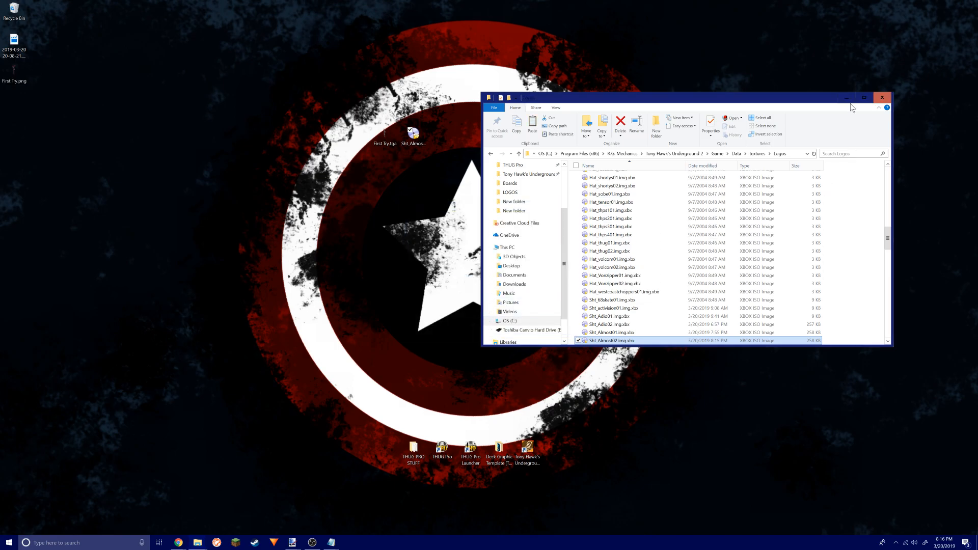
# Close the Logos folder window and launch THUG Pro from its desktop shortcut.
pyautogui.click(881, 97)
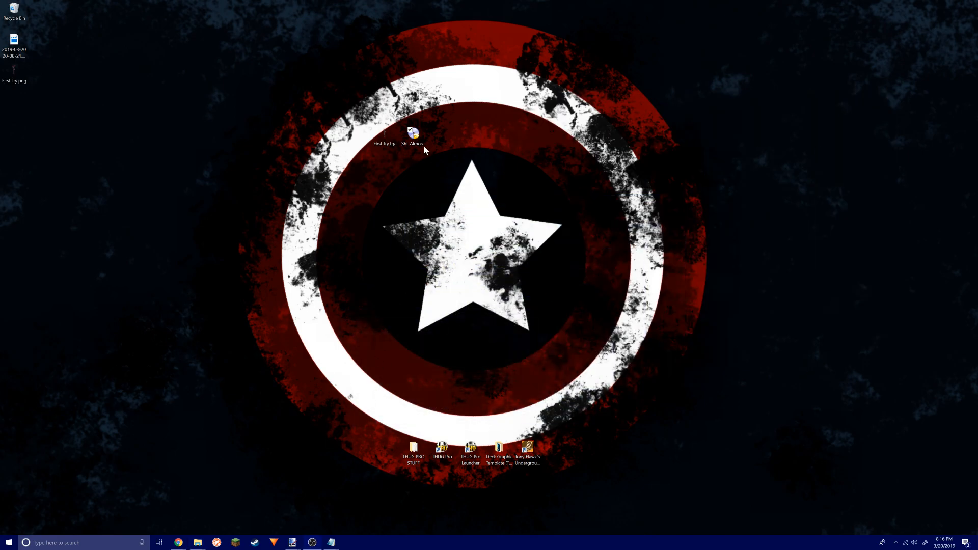
pyautogui.click(413, 134)
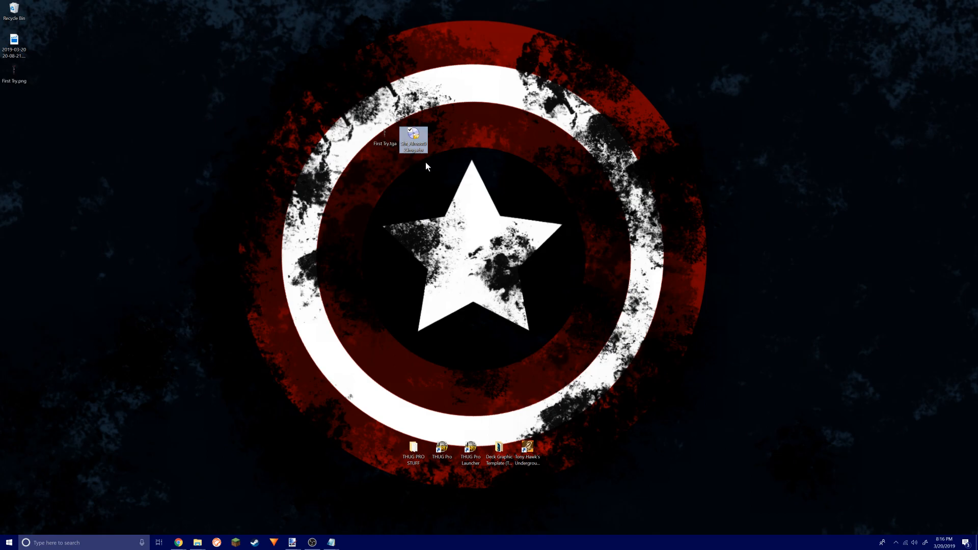
pyautogui.click(442, 447)
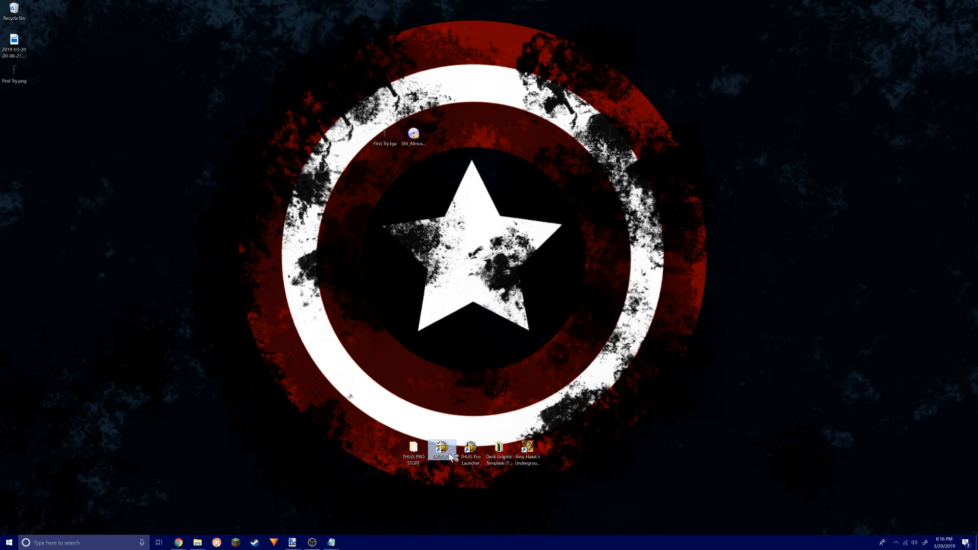
pyautogui.doubleClick(443, 449)
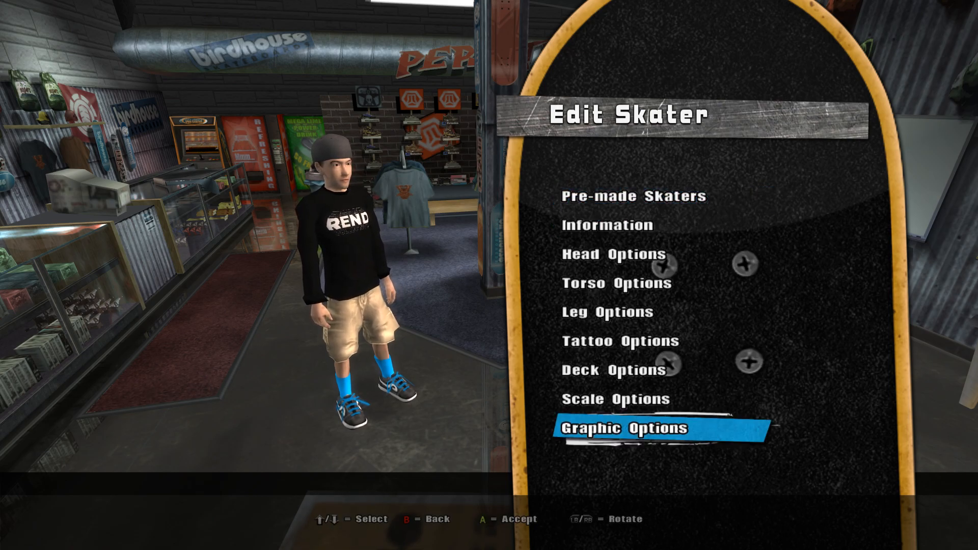
# Browse the shirt options, sleeve colour setting and shirt front logo list.
pyautogui.press('up')
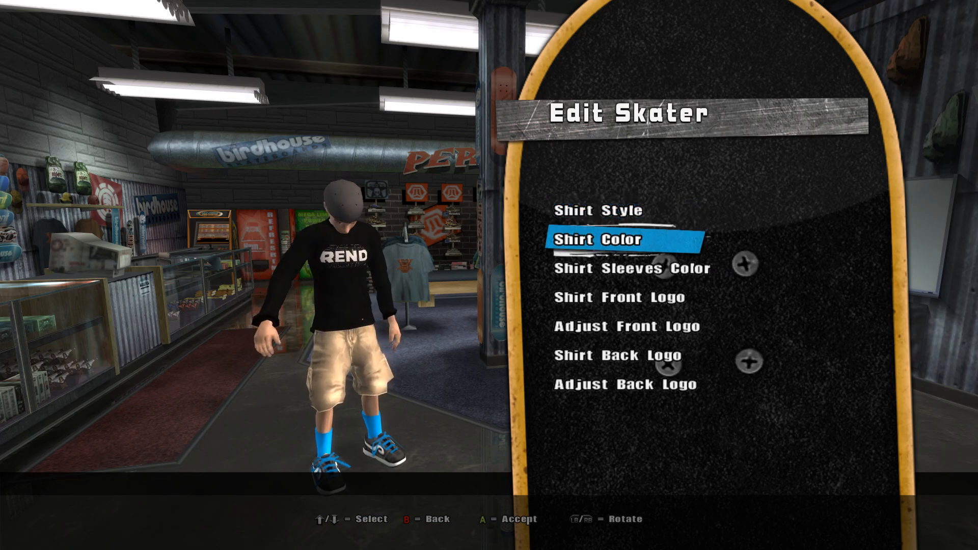
pyautogui.press('down')
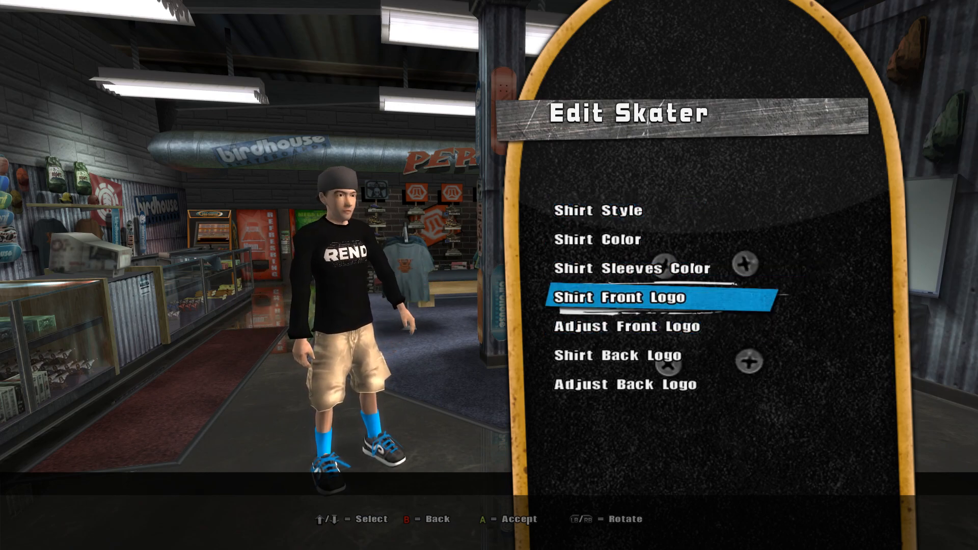
pyautogui.press('up')
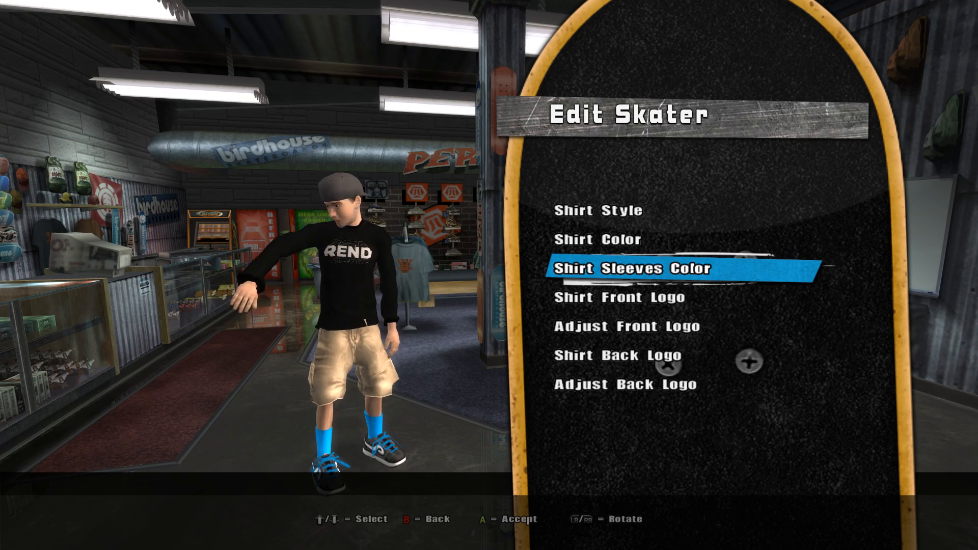
pyautogui.press('down')
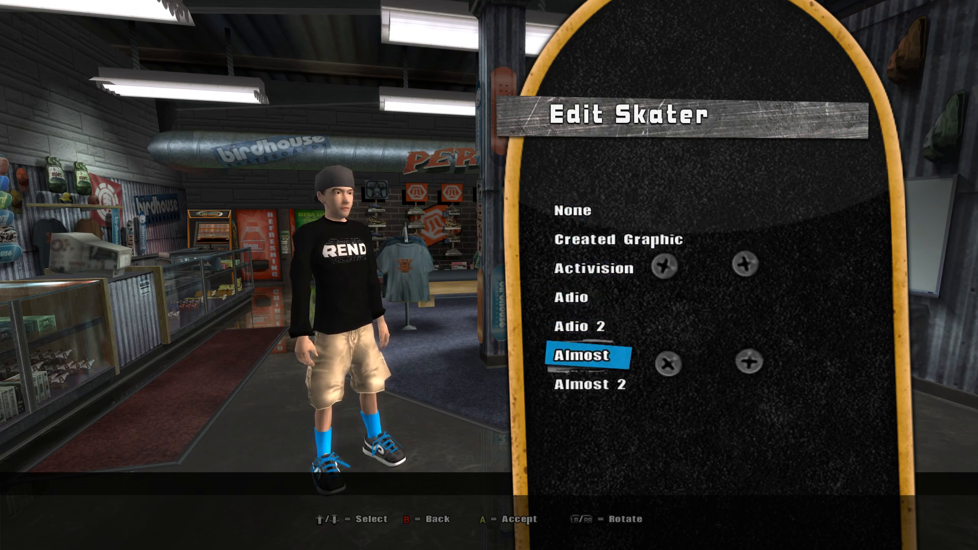
pyautogui.press('Down')
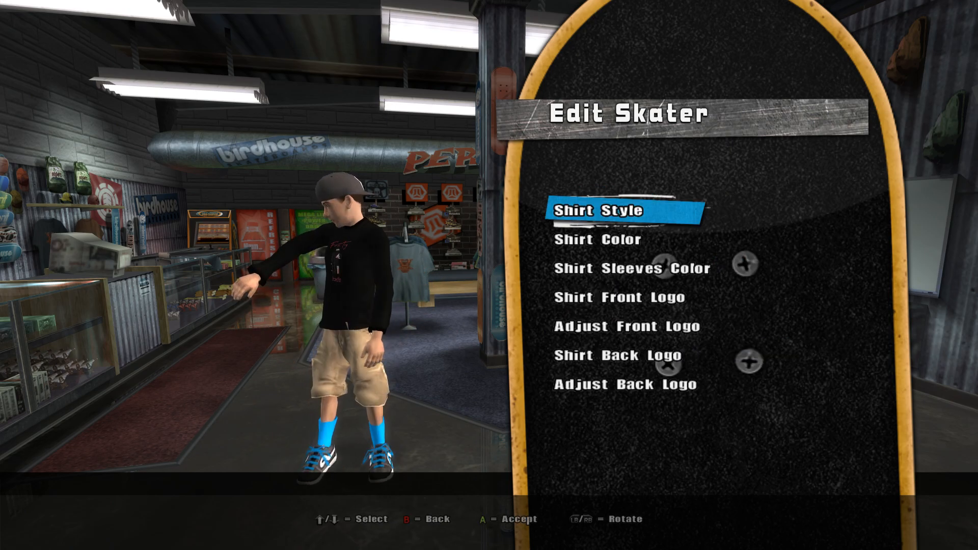
# Look through the shirt styles, then choose Almost as the shirt front logo.
pyautogui.press('down')
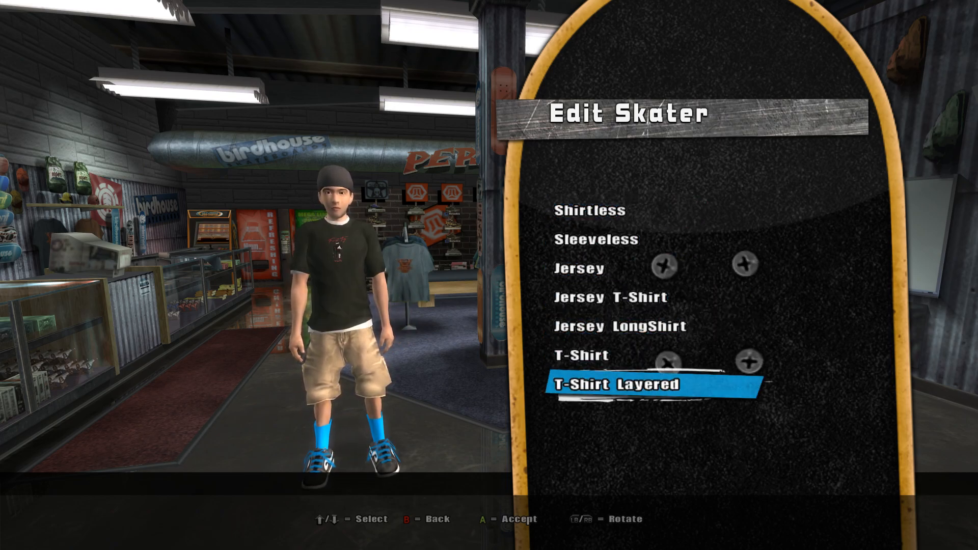
pyautogui.scroll(-3)
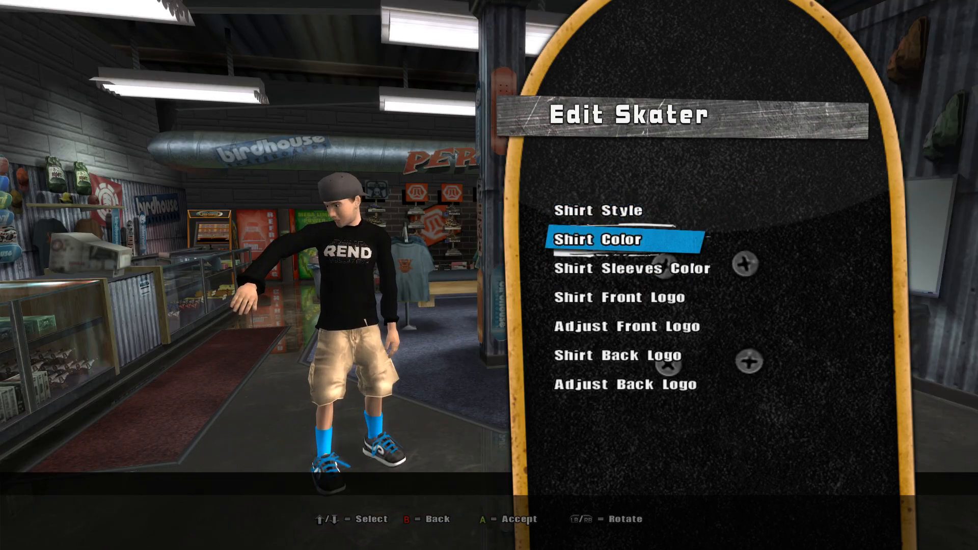
pyautogui.press('down')
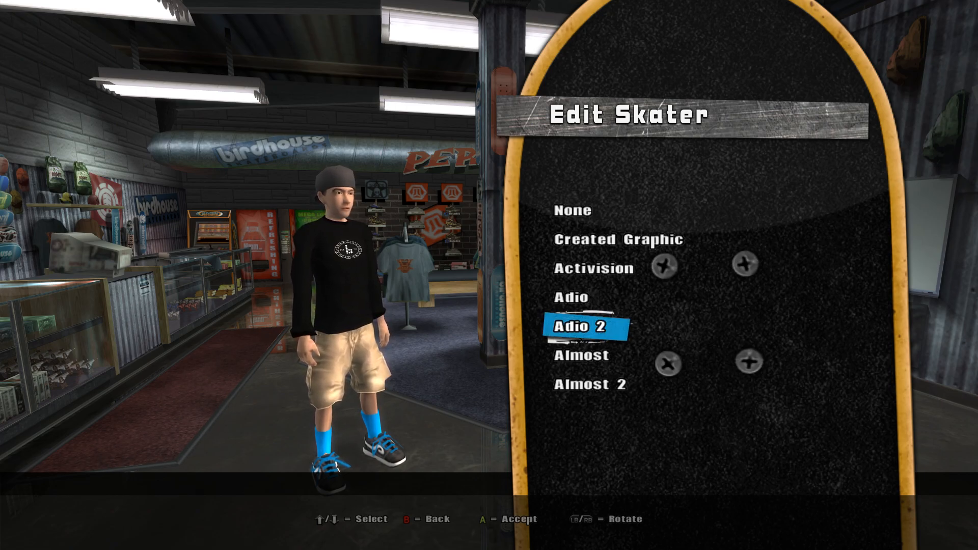
pyautogui.press('Down')
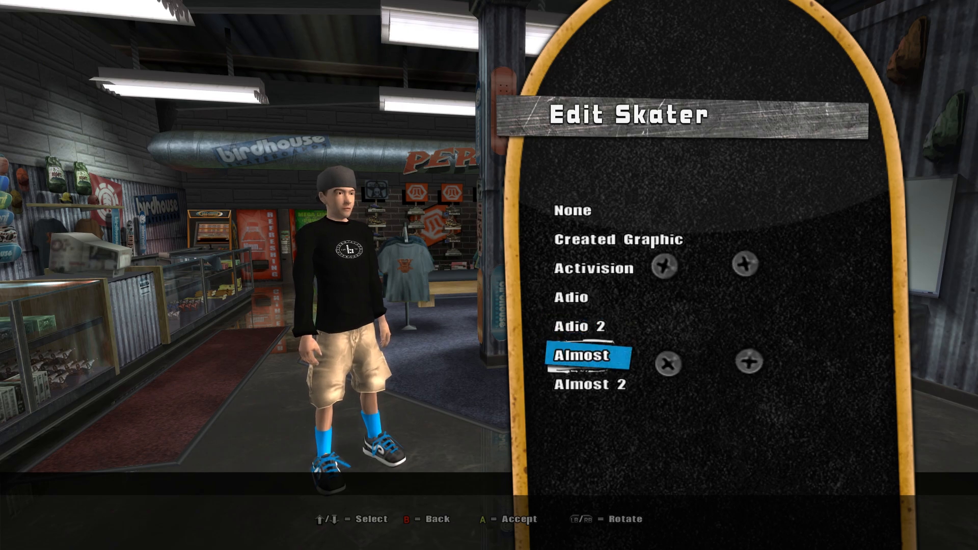